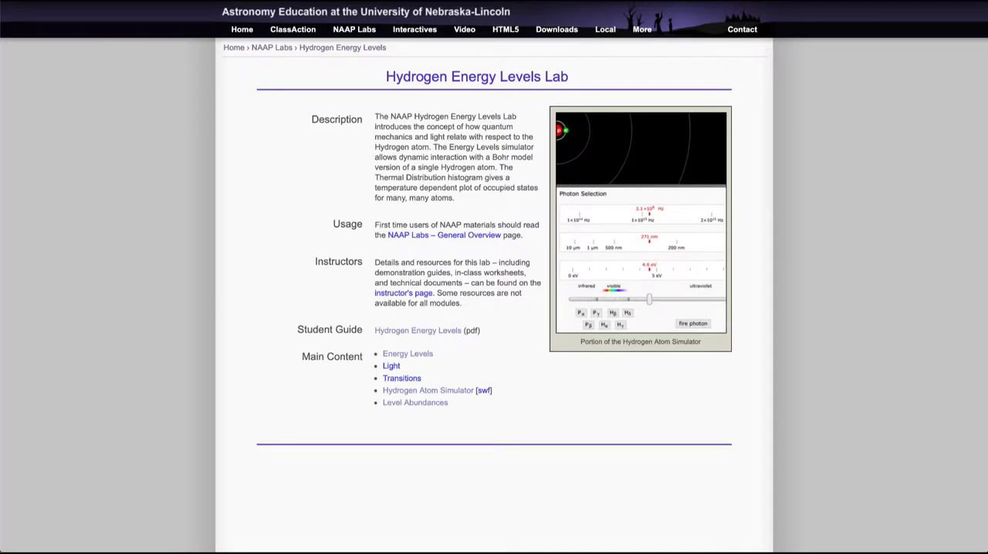
mouse_move(448, 62)
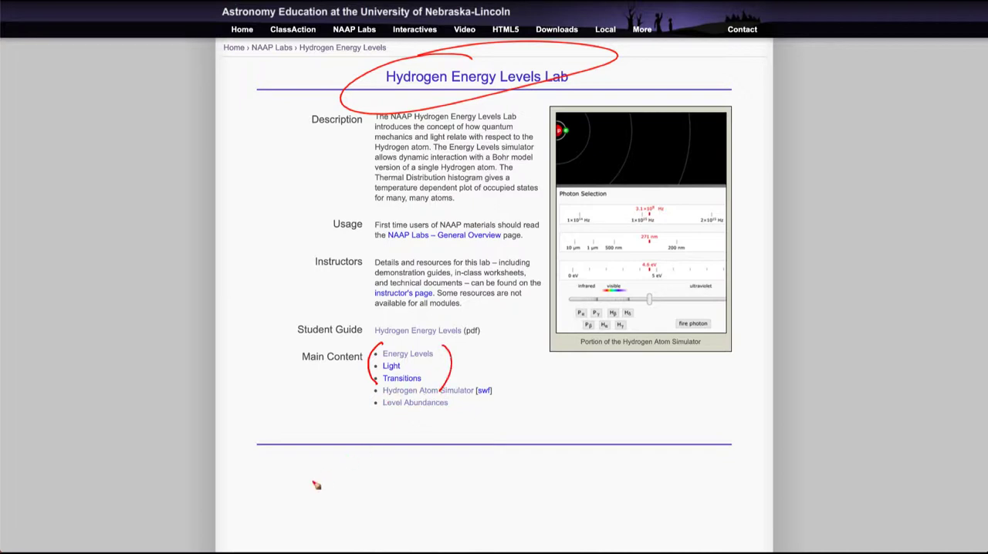
mouse_move(34, 354)
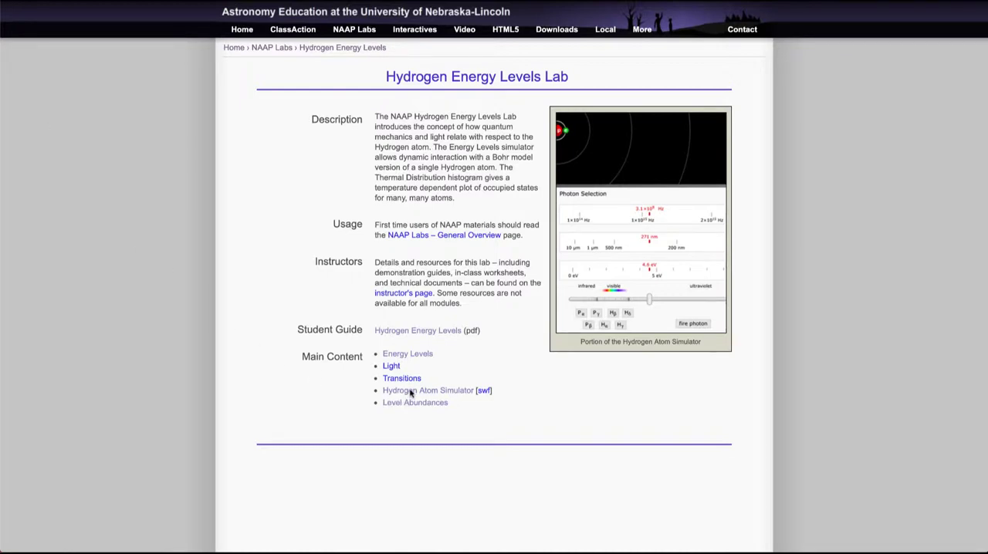
Launch the simulator and lift the electron to level 2, letting it emit 10.20 eV falling back
left_click(428, 389)
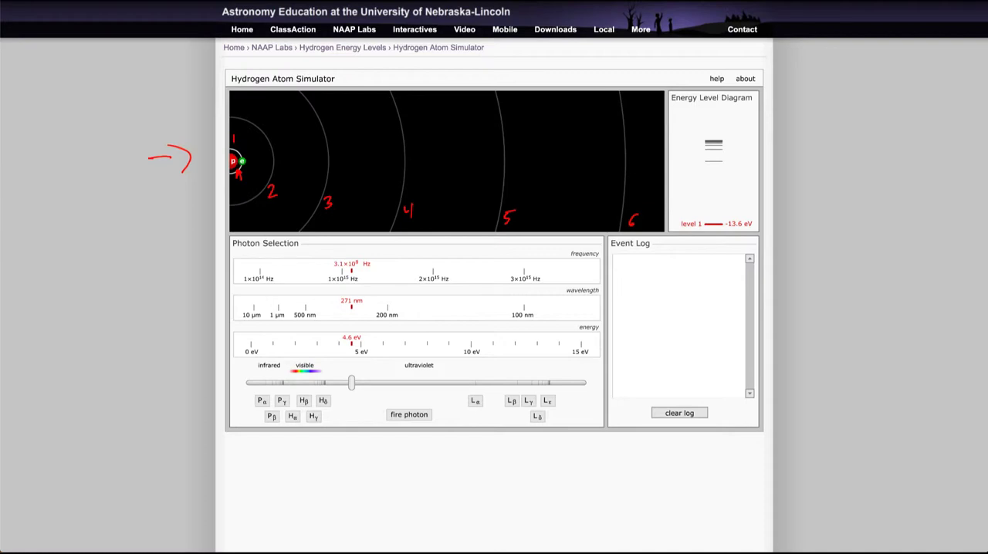
mouse_move(738, 142)
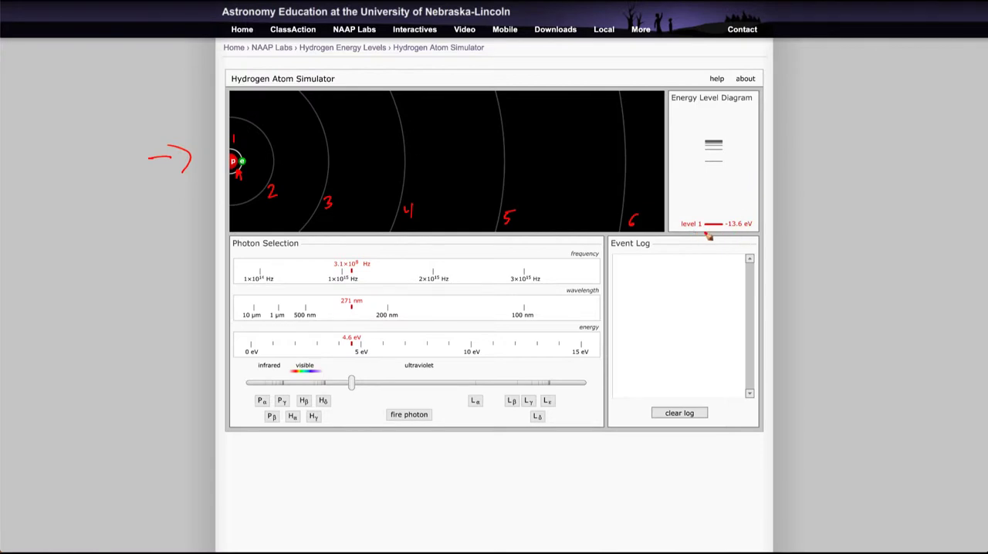
mouse_move(732, 235)
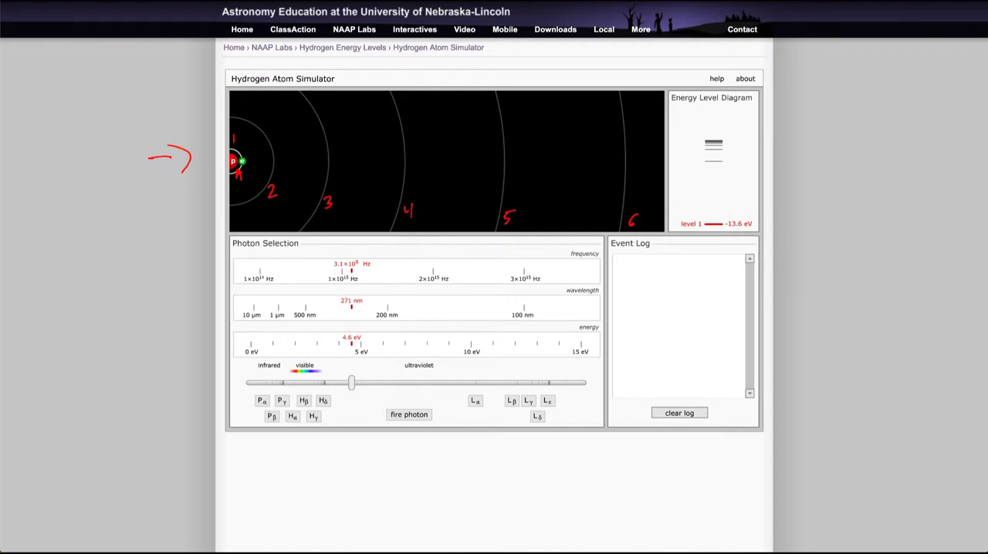
mouse_move(249, 169)
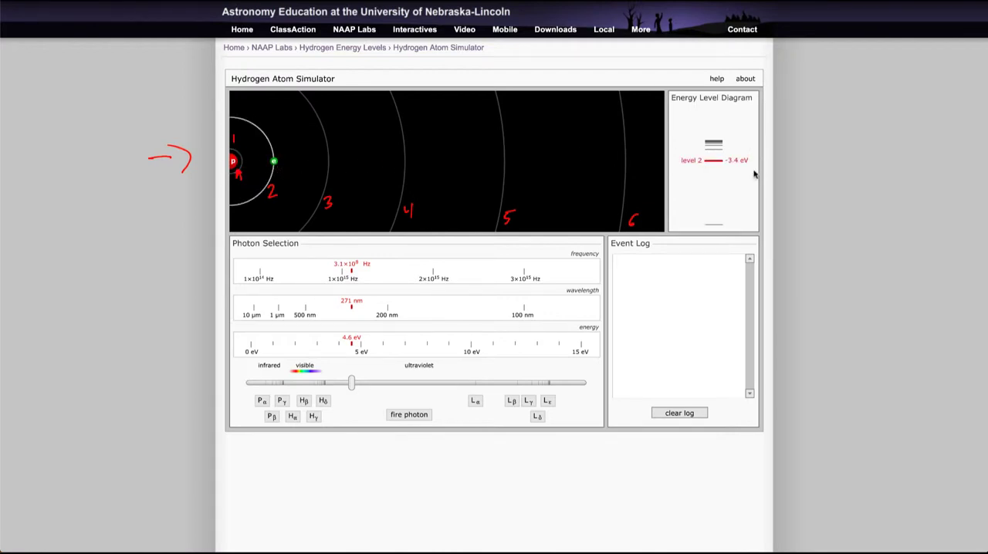
left_click(407, 414)
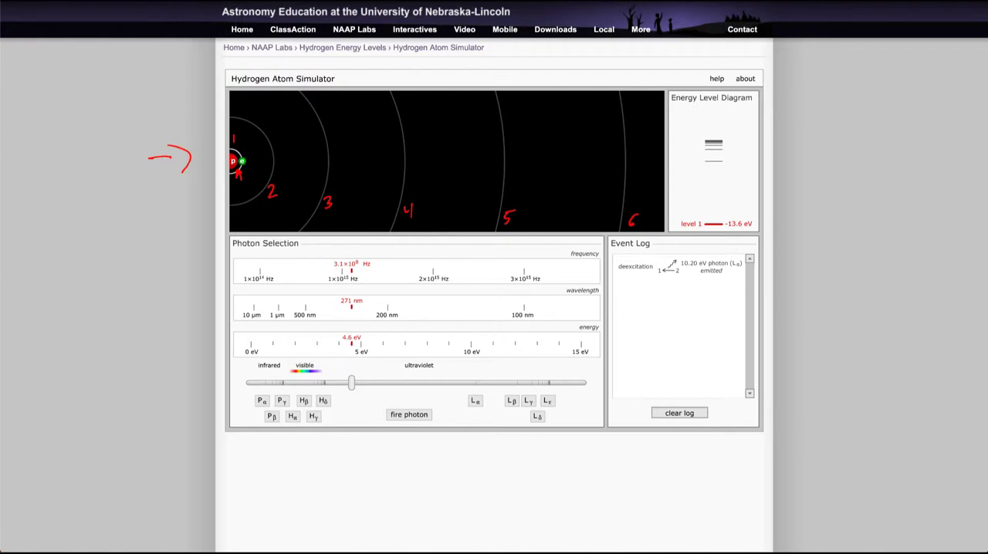
mouse_move(728, 14)
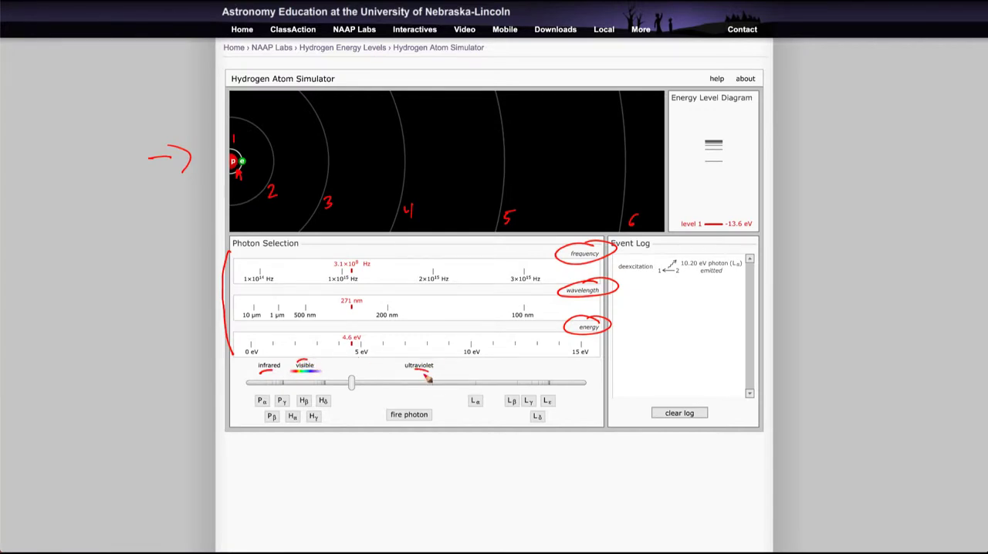
mouse_move(360, 478)
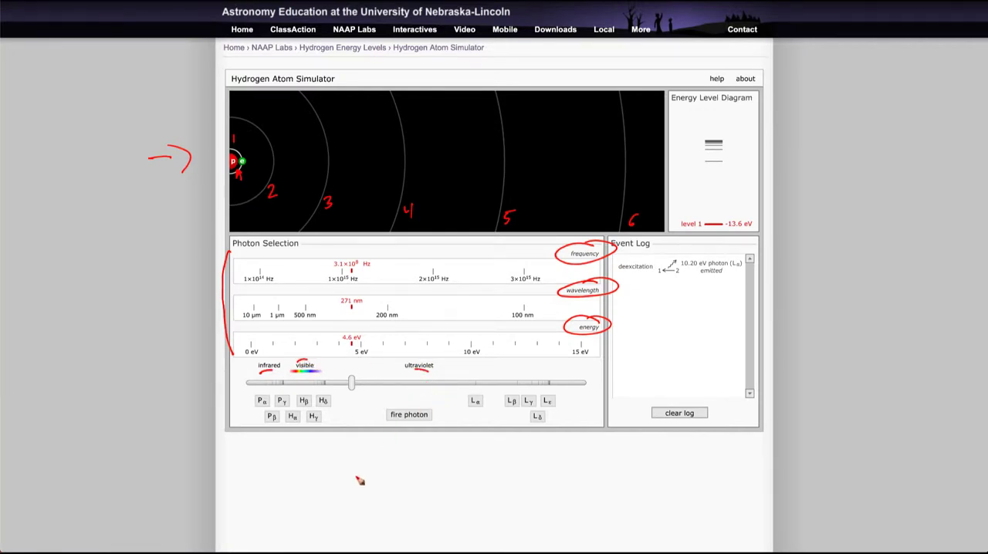
mouse_move(556, 420)
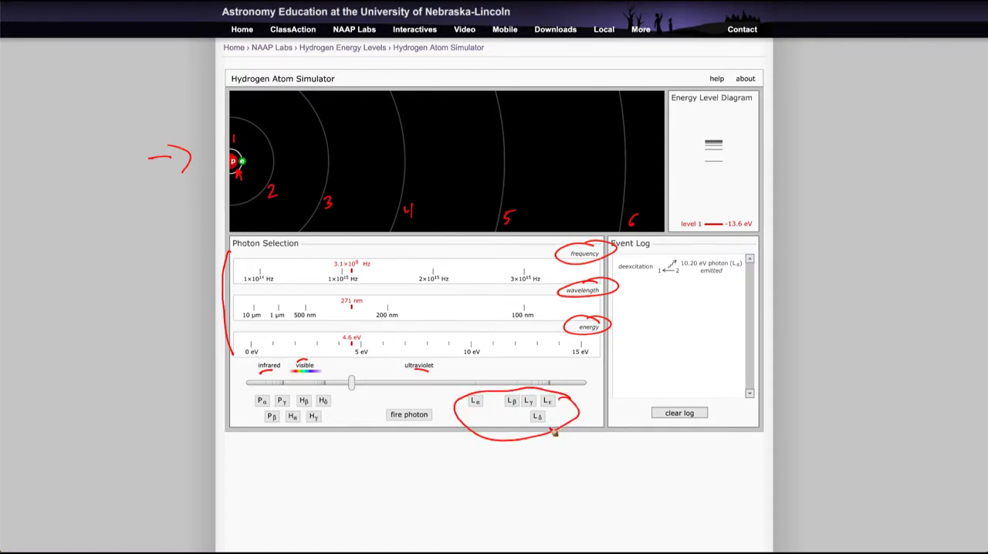
Fire a 10.20 eV Lyman-alpha photon so the atom absorbs it, reaches level 2, and re-emits it
left_click_drag(476, 450, 497, 494)
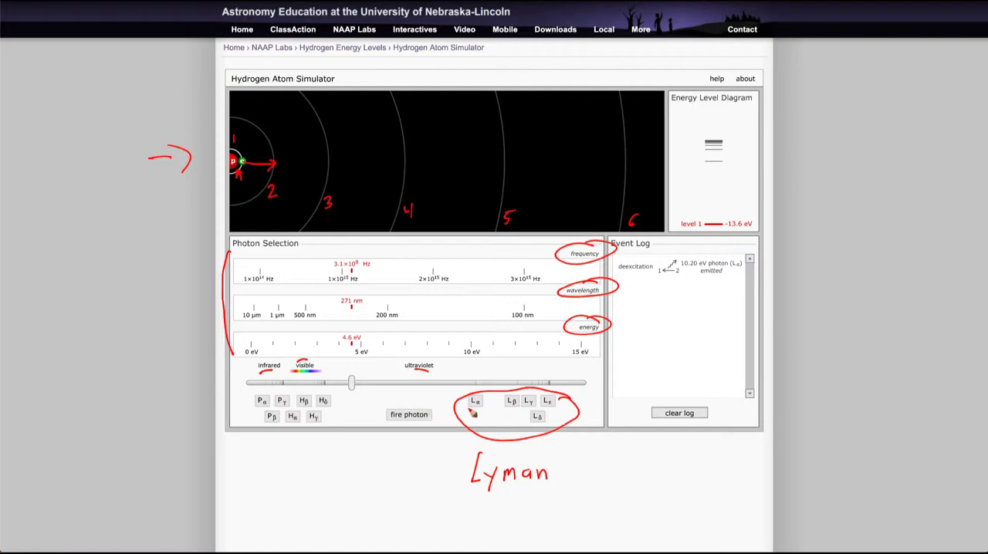
mouse_move(410, 269)
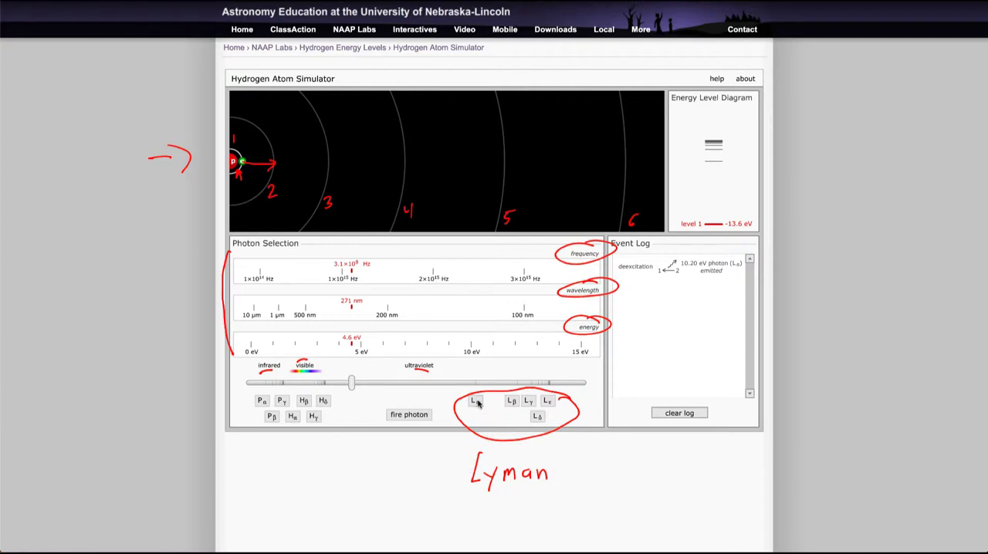
left_click(407, 414)
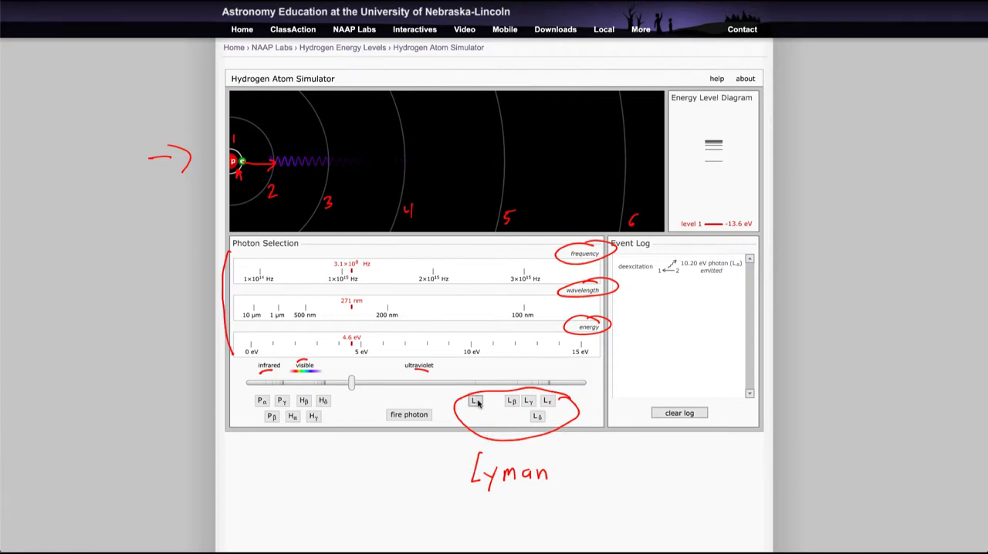
left_click(408, 414)
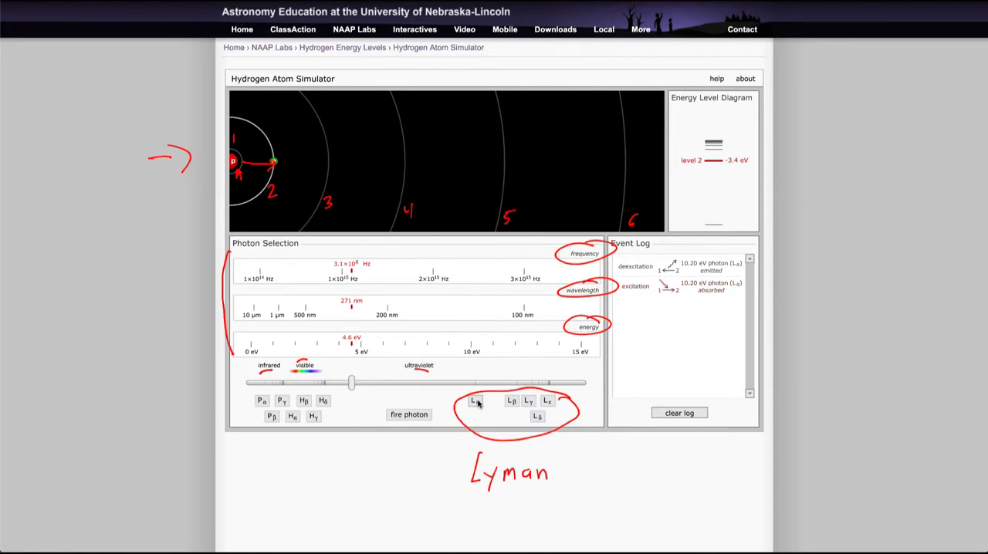
left_click(408, 414)
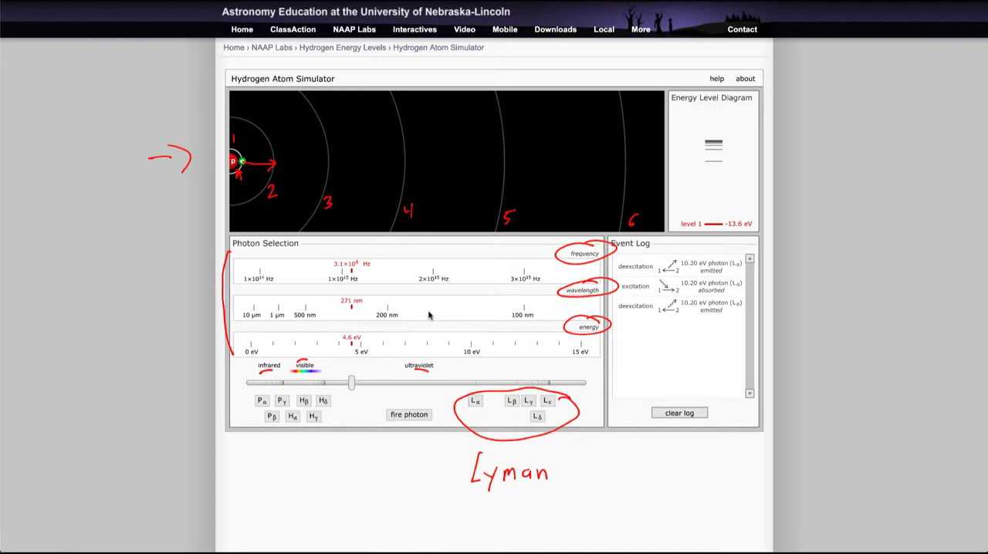
mouse_move(429, 315)
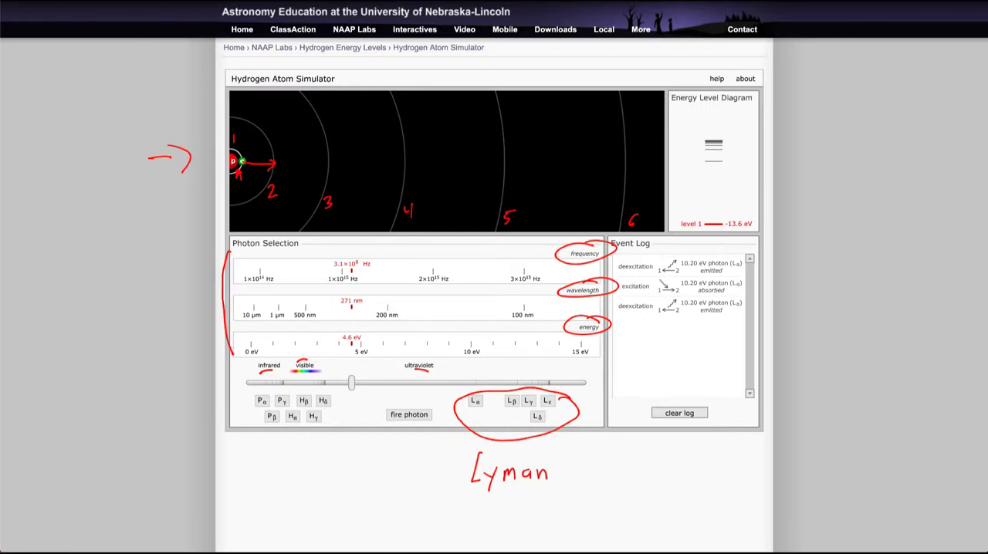
left_click(408, 414)
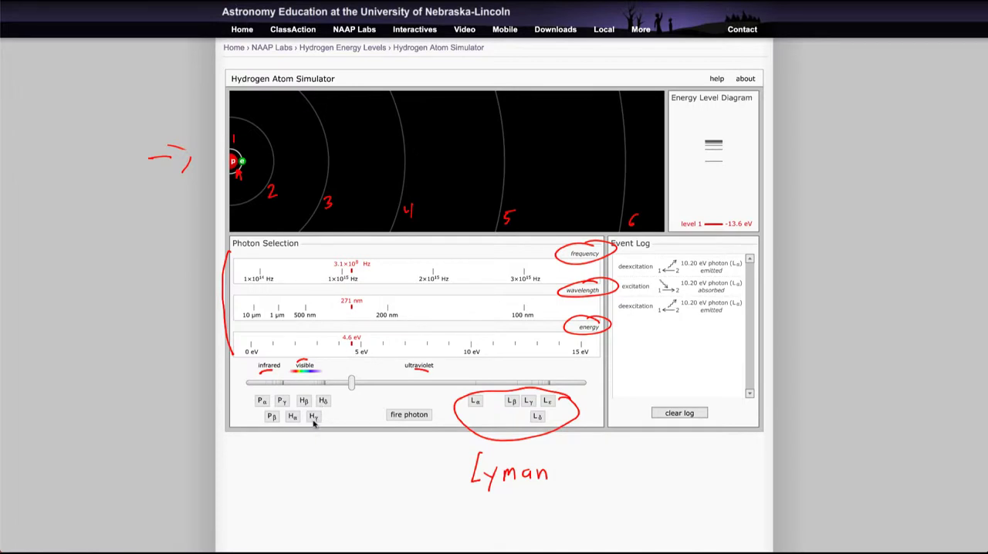
mouse_move(345, 411)
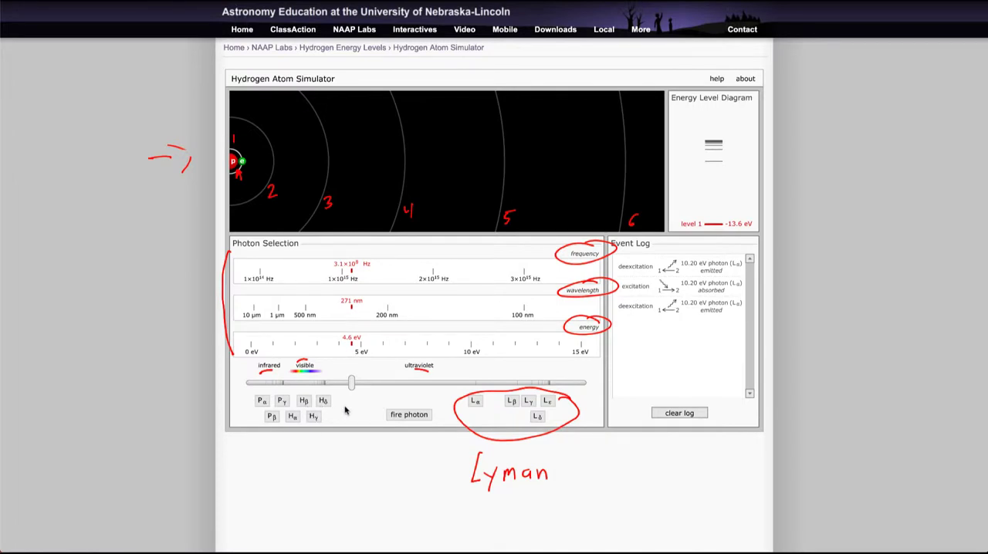
mouse_move(293, 421)
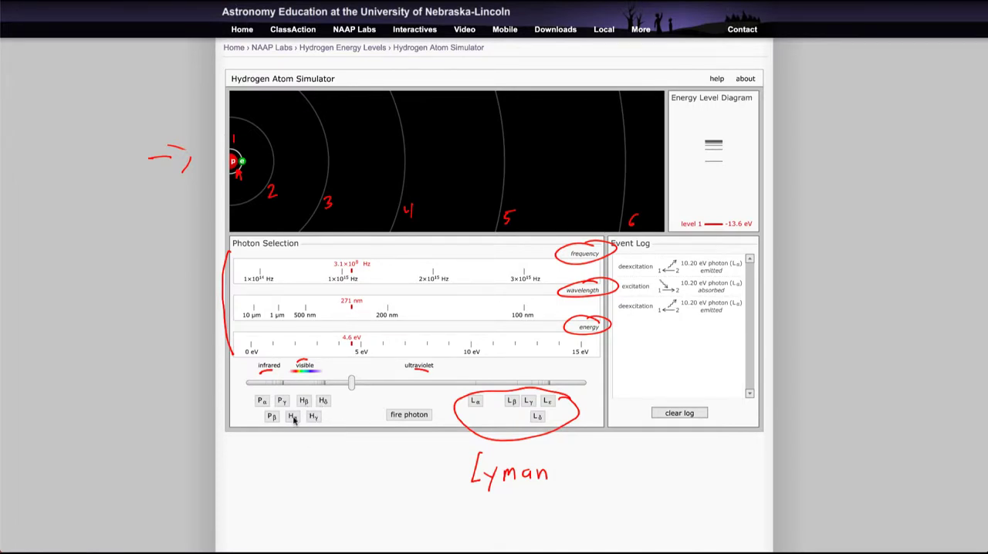
Fire a 1.89 eV H-alpha photon at the ground-state atom, logged as not absorbed
left_click(408, 413)
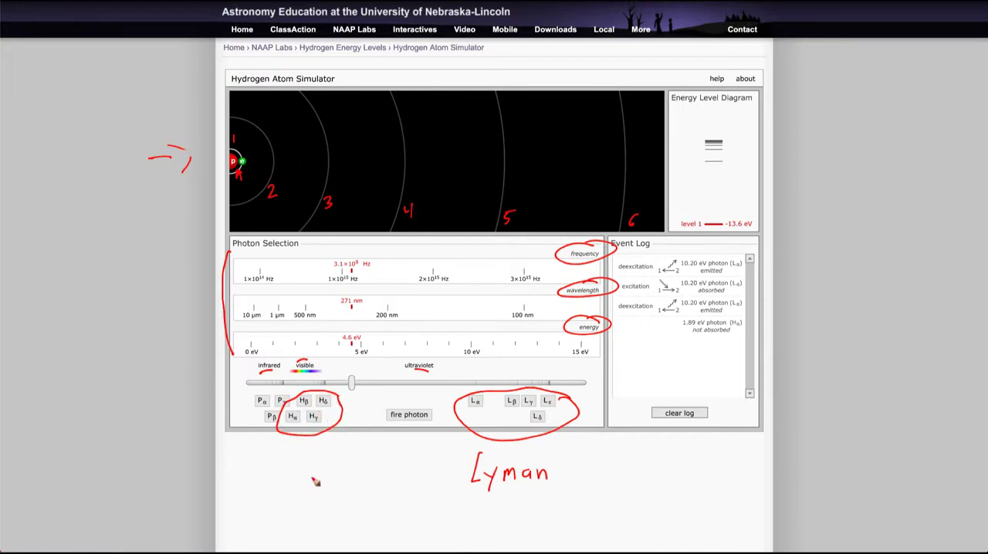
type("Ba")
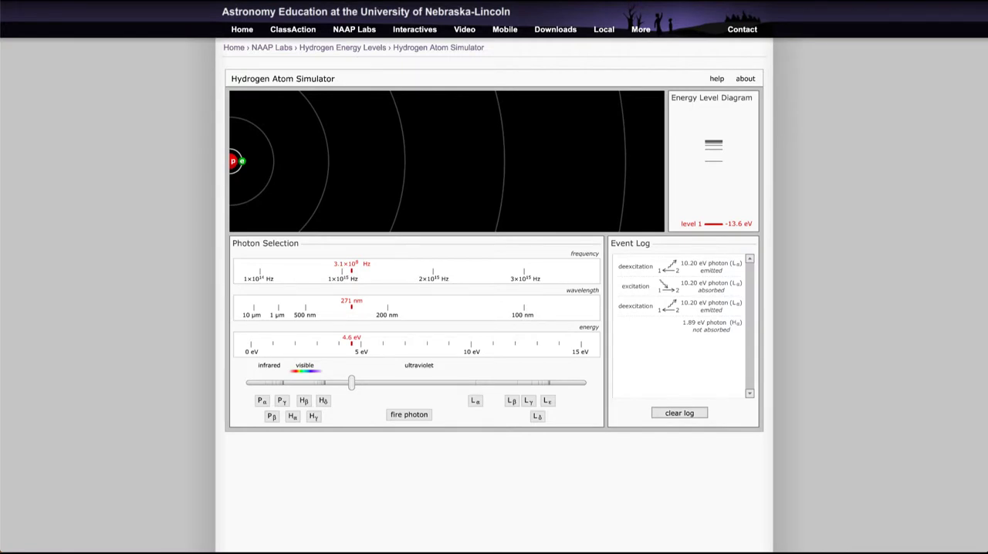
mouse_move(6, 206)
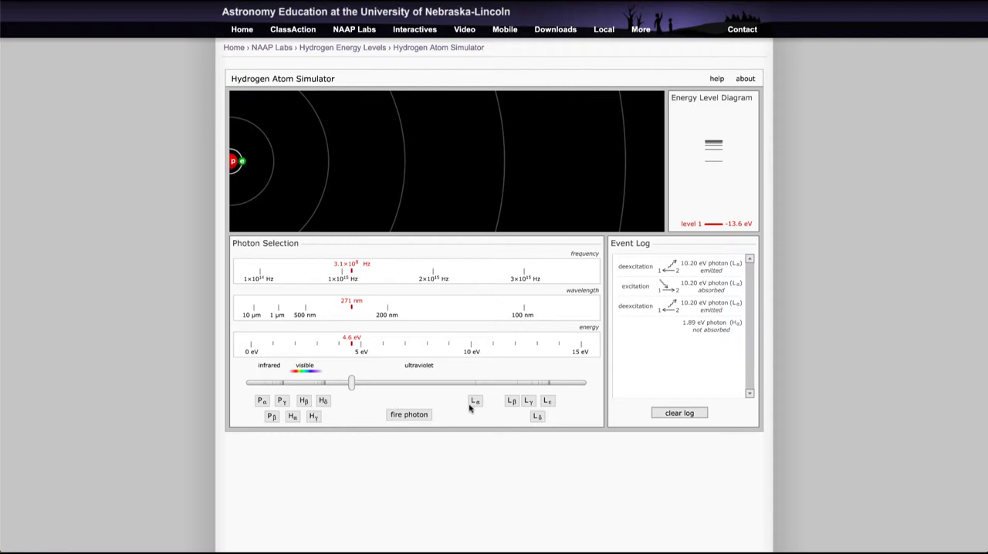
mouse_move(306, 494)
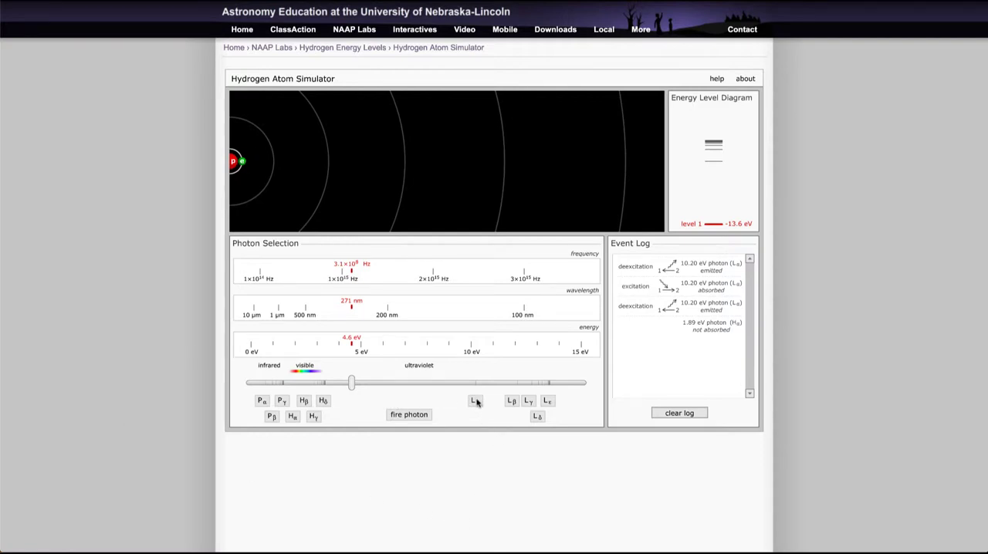
Fire Lyman-alpha then H-alpha photons to reach level 3, then record the 12.09 eV emission down
left_click(407, 413)
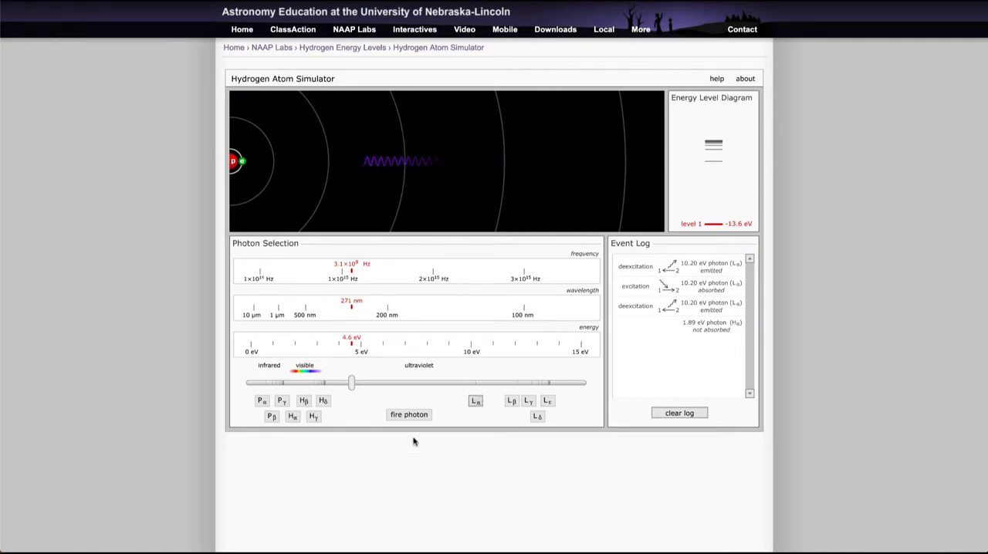
left_click(408, 414)
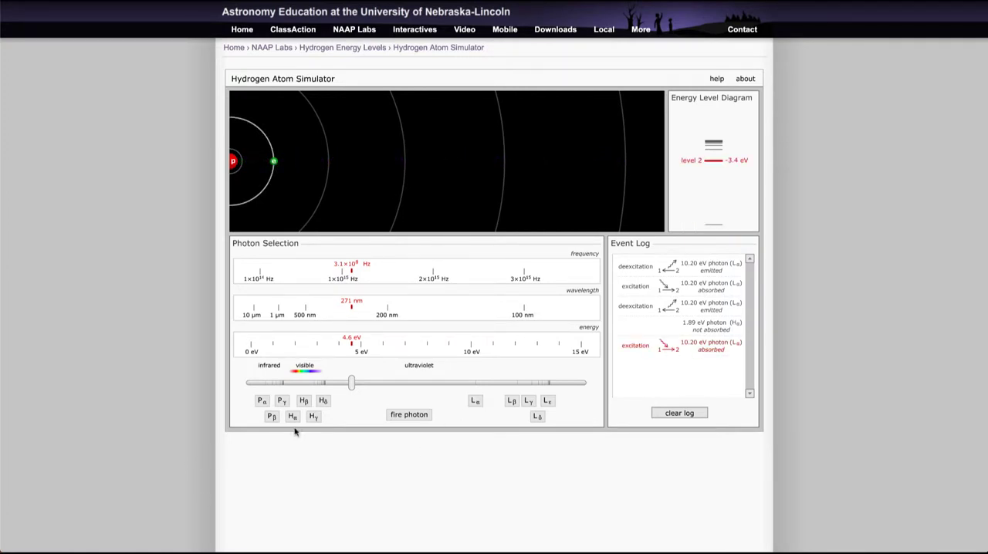
left_click(407, 414)
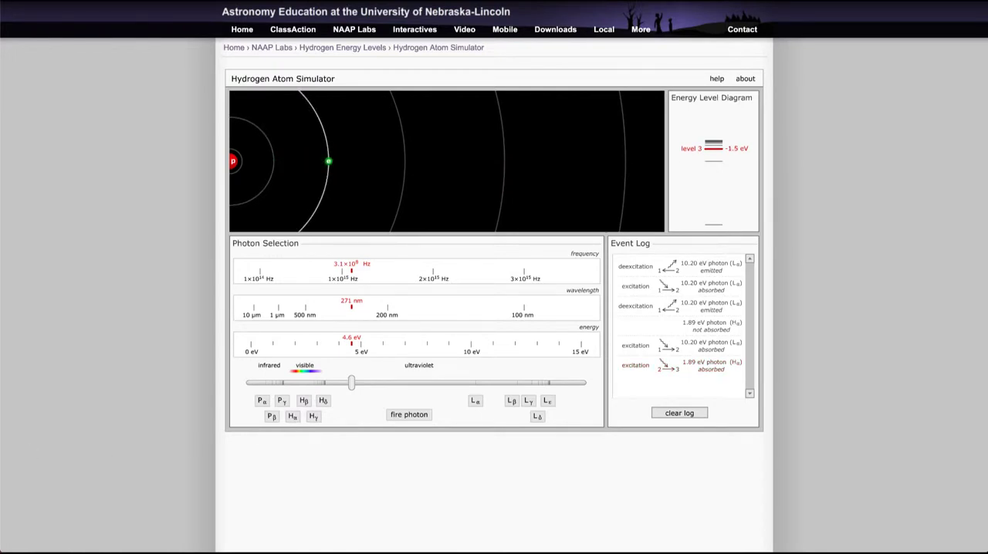
left_click(408, 413)
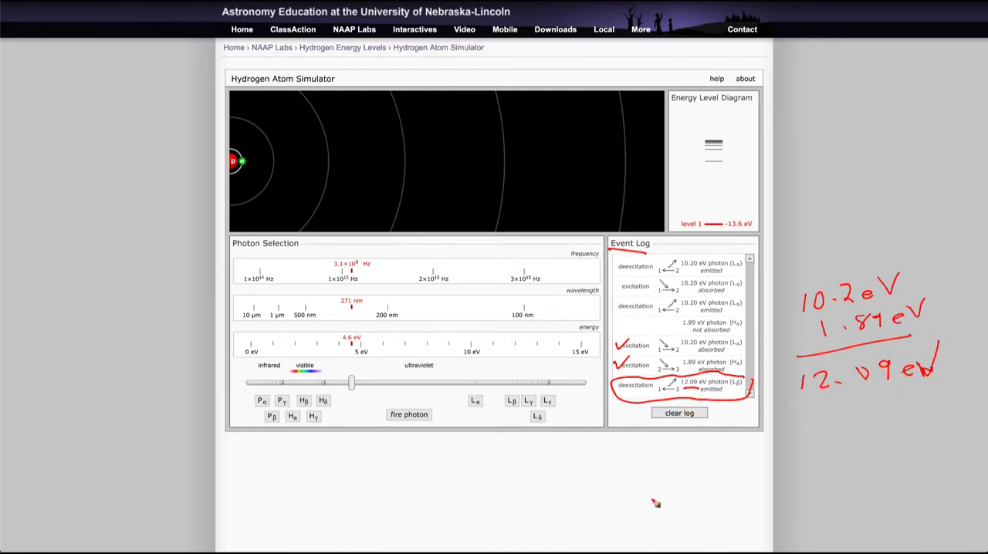
mouse_move(642, 539)
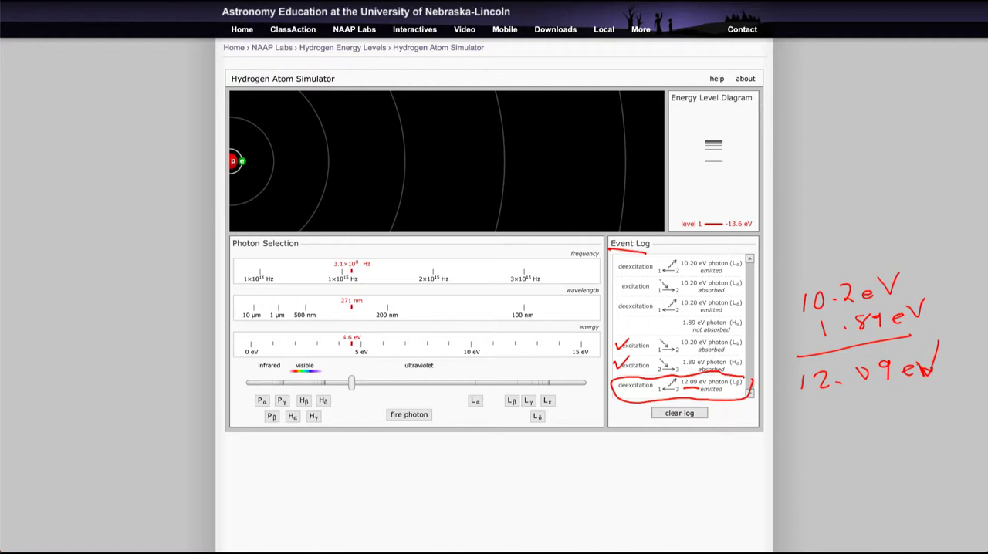
mouse_move(581, 161)
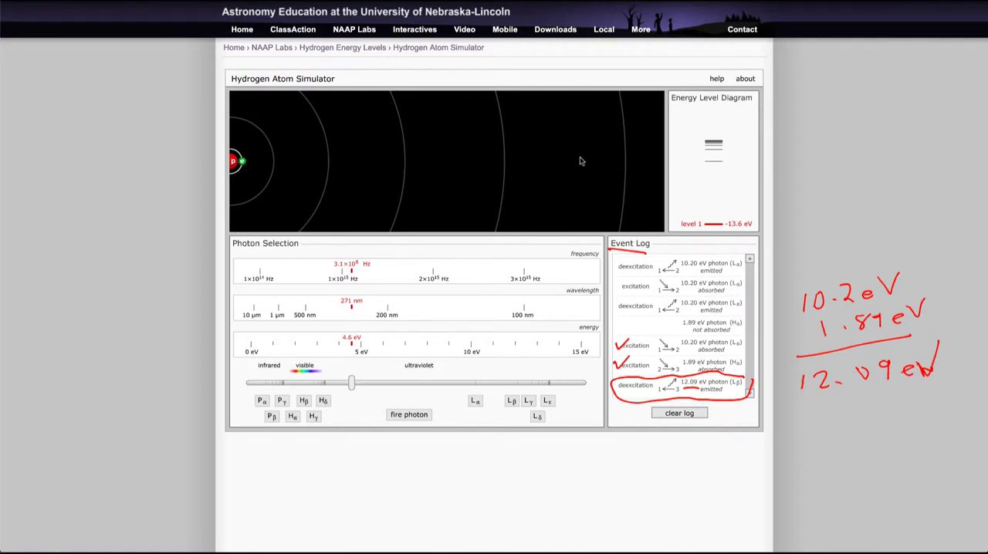
Place the electron at level 4 and let it cascade to level 1, emitting 0.47 and 12.75 eV photons
left_click(680, 414)
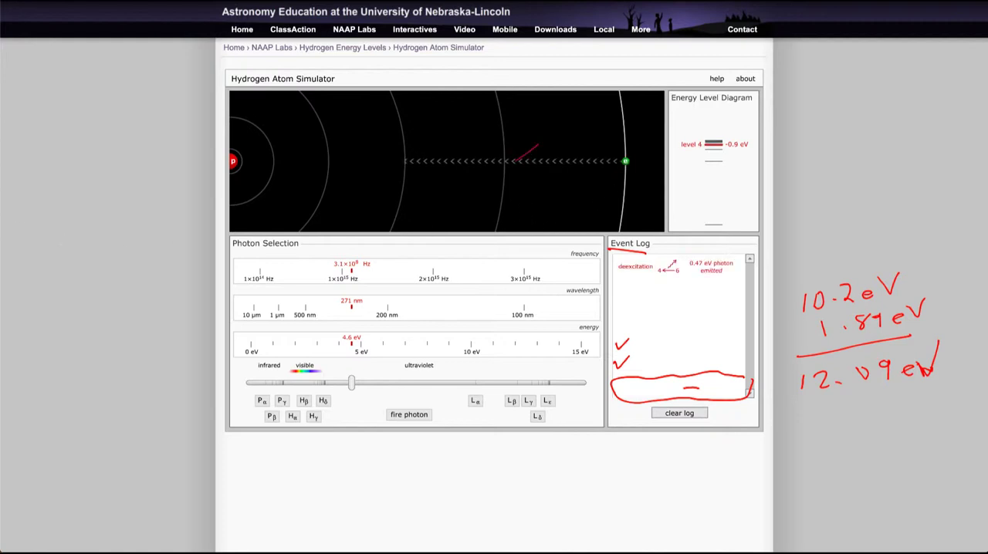
left_click(407, 413)
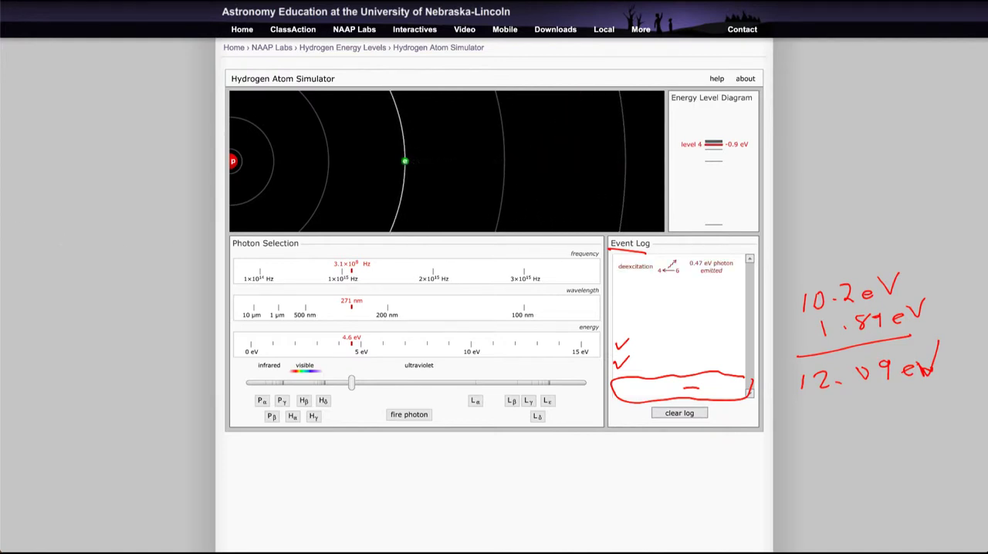
left_click(407, 413)
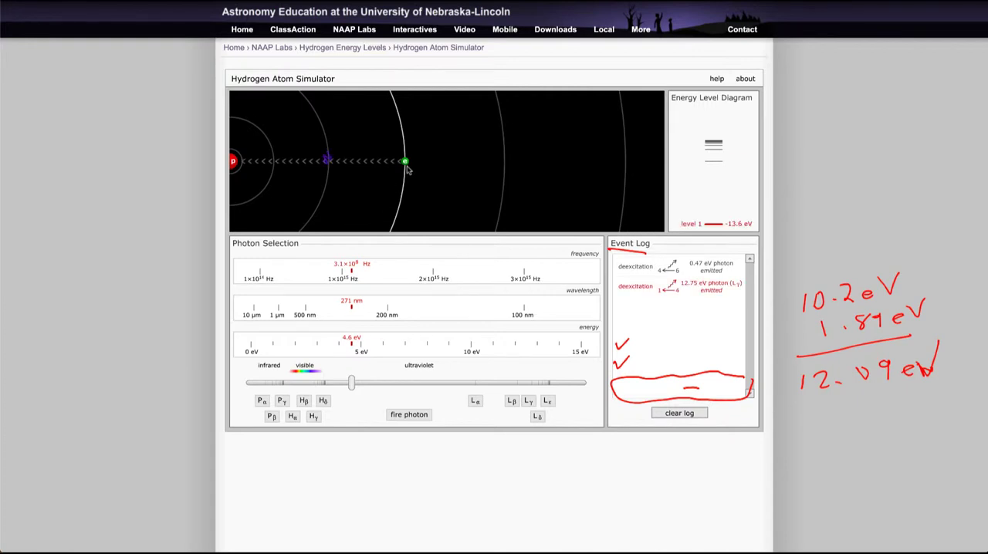
left_click(408, 413)
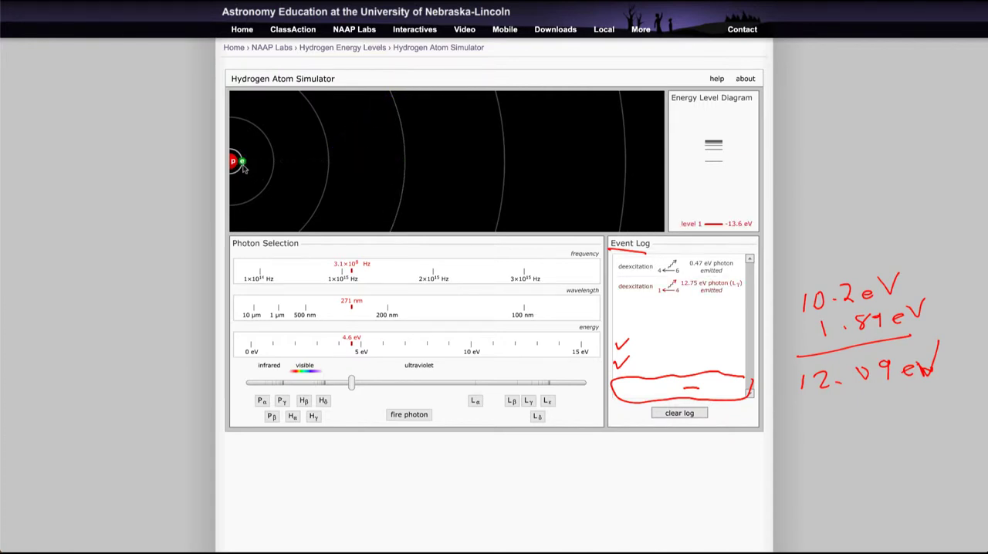
mouse_move(145, 199)
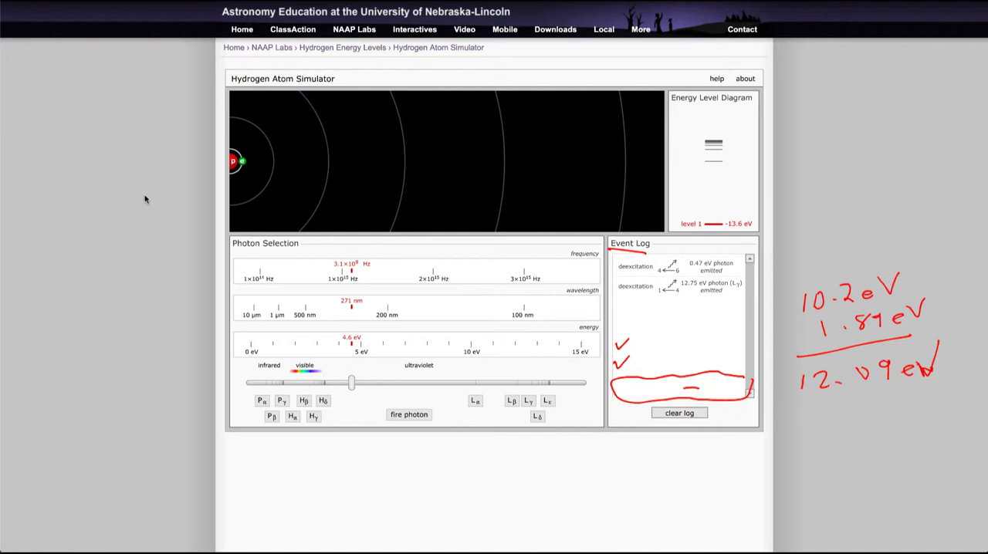
mouse_move(625, 160)
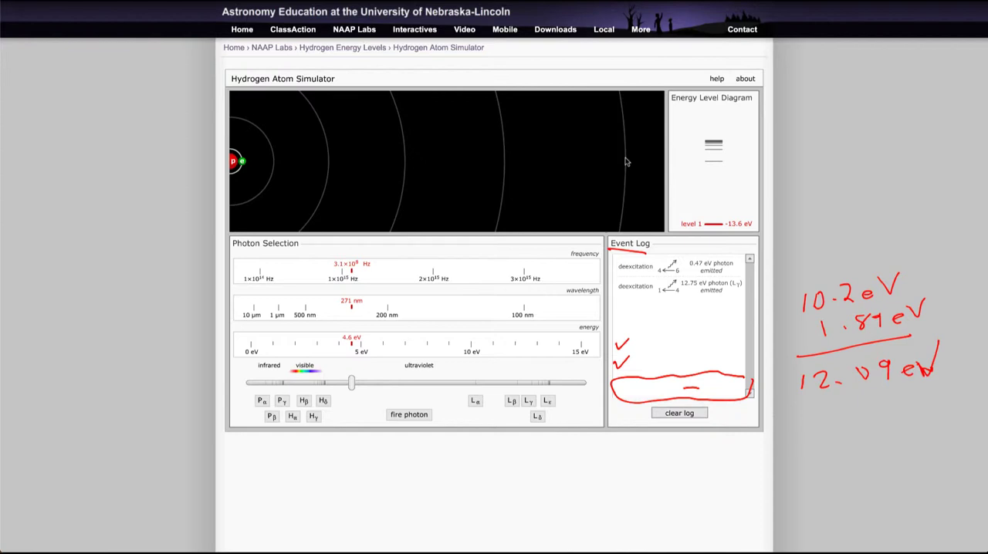
mouse_move(278, 191)
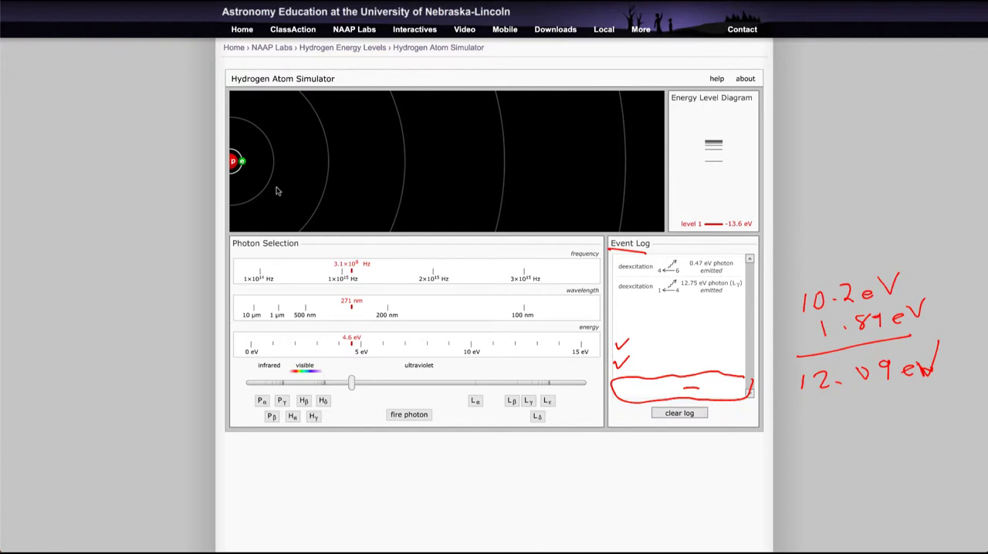
mouse_move(265, 191)
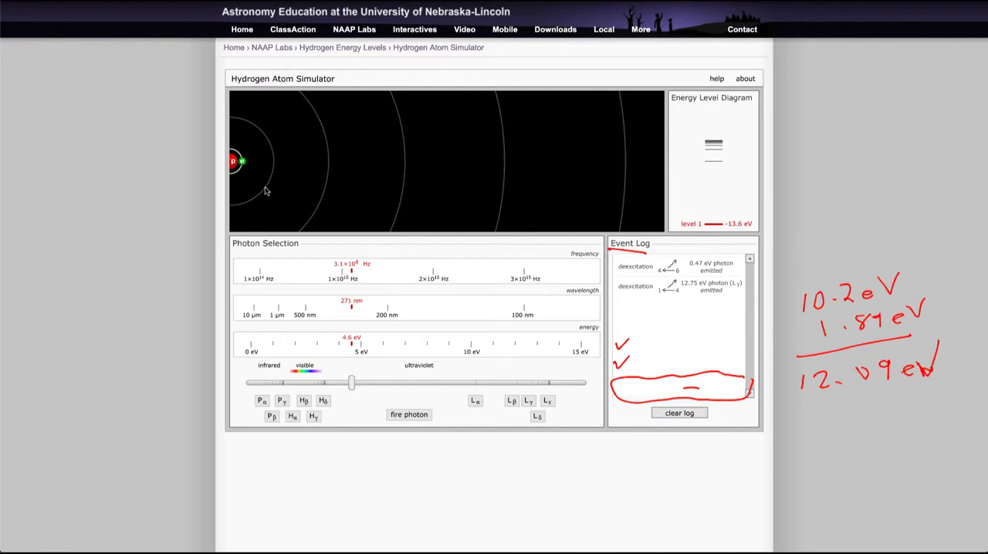
mouse_move(355, 245)
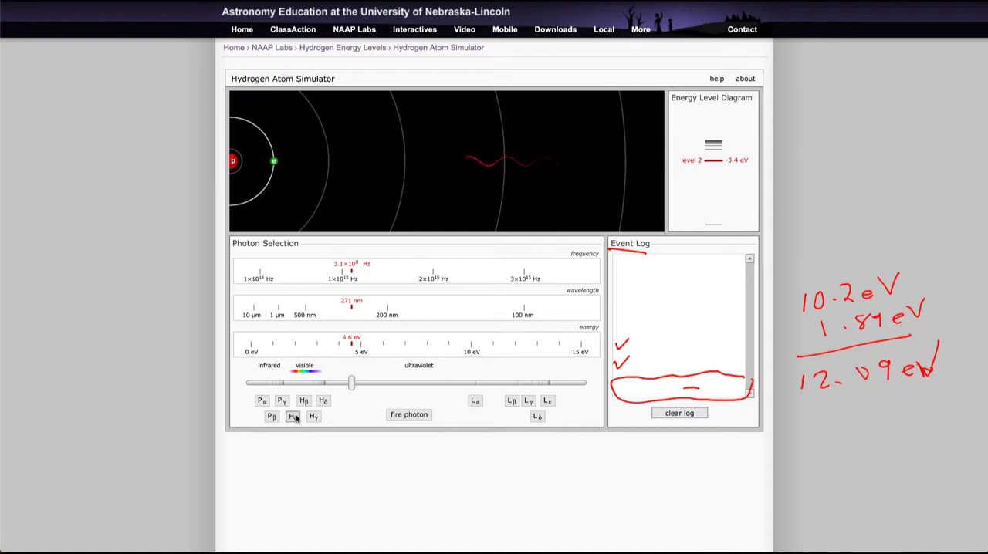
Fire an Hα photon at the atom and watch the resulting log entries
left_click(408, 414)
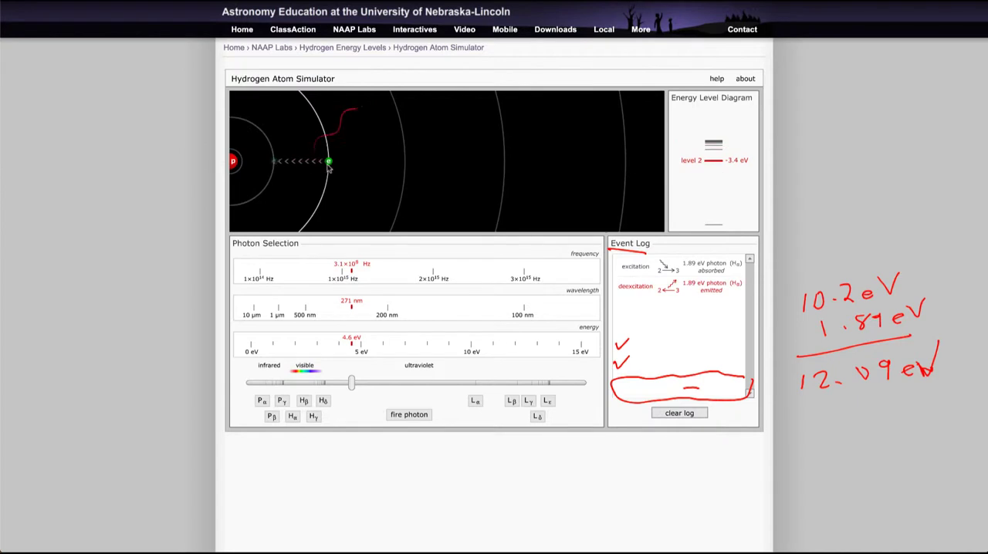
left_click(407, 413)
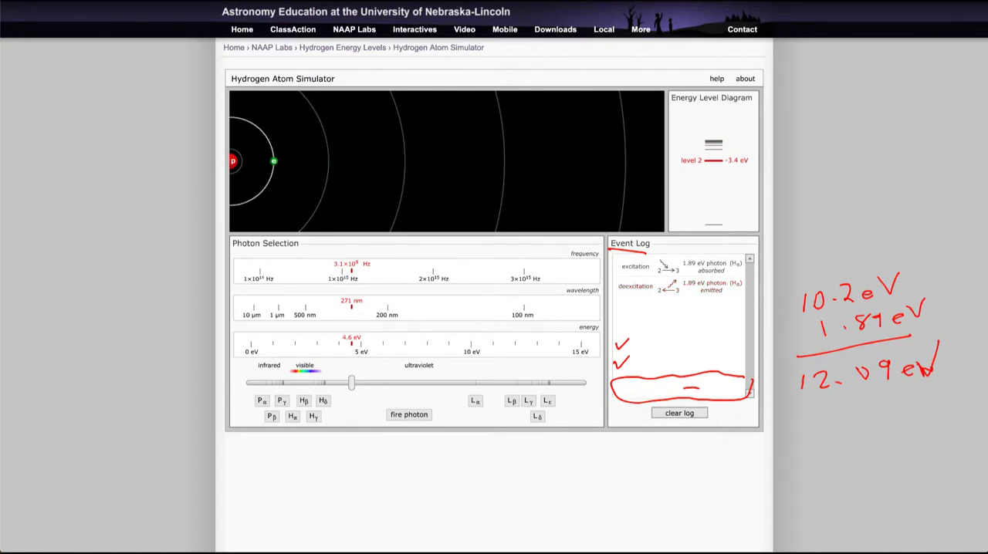
left_click(409, 413)
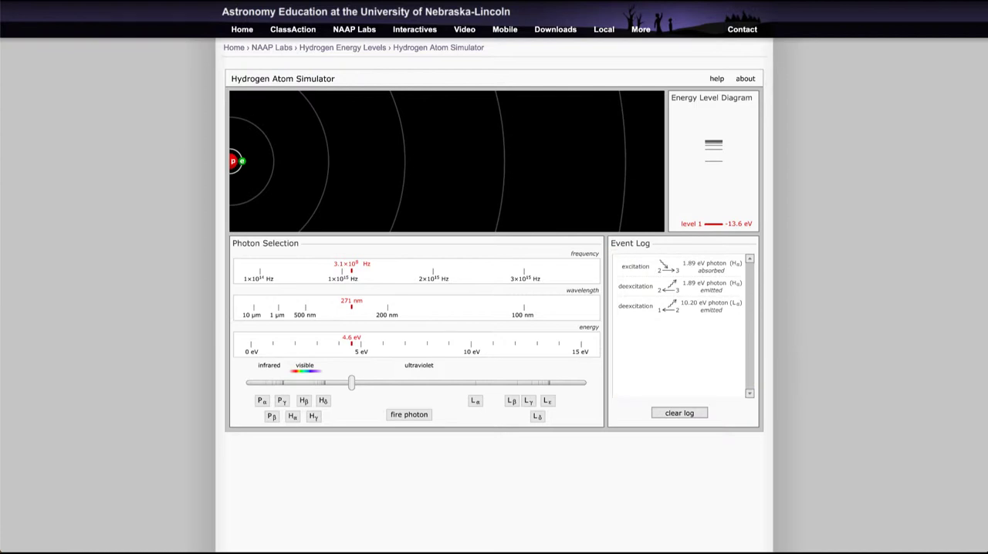
mouse_move(71, 64)
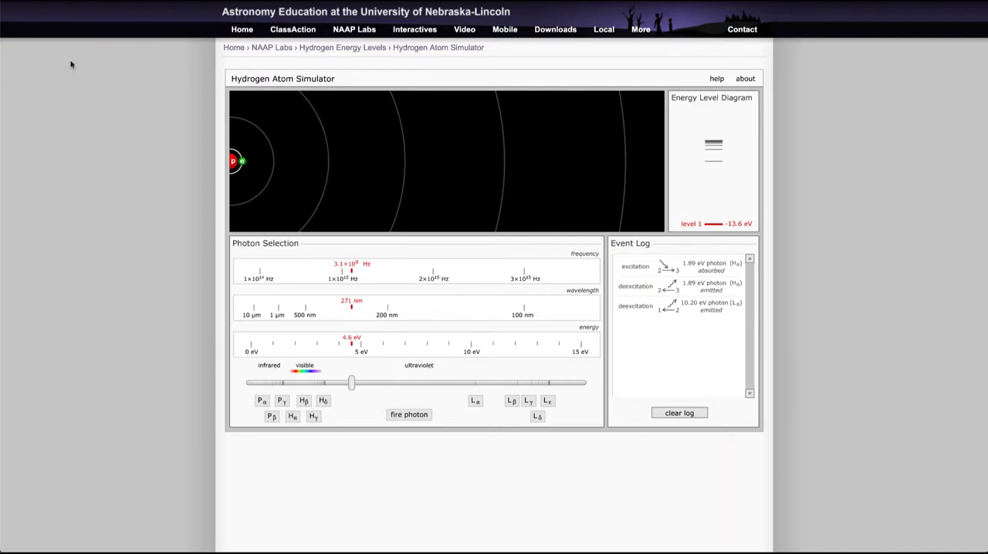
mouse_move(352, 380)
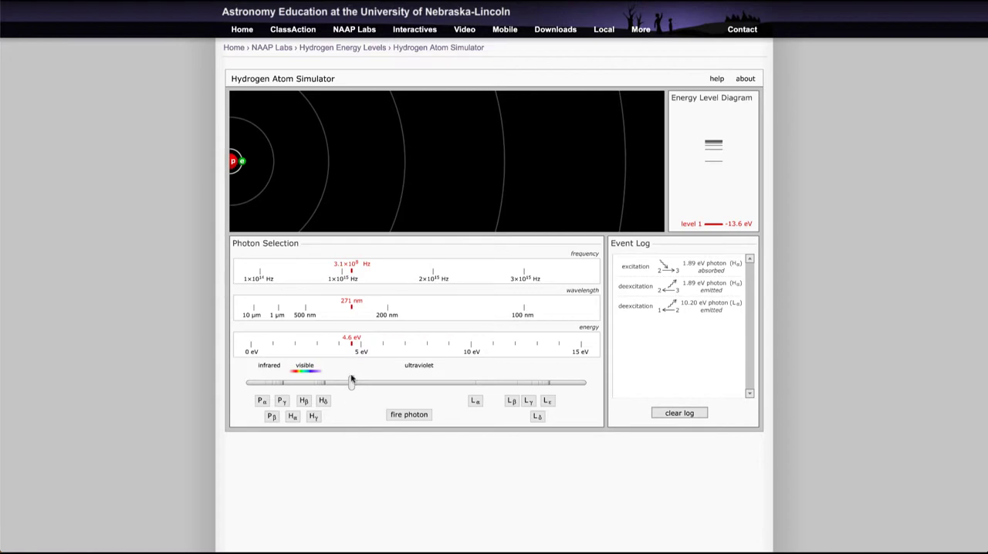
mouse_move(300, 417)
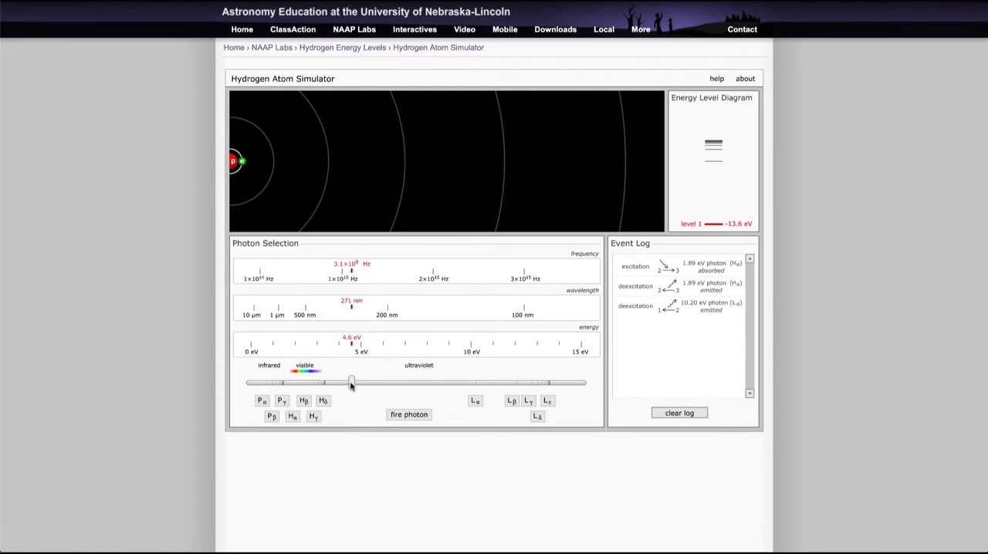
Set the photon energy to about 2.3 eV green and fire it twice, logged as not absorbed
left_click_drag(352, 383, 357, 383)
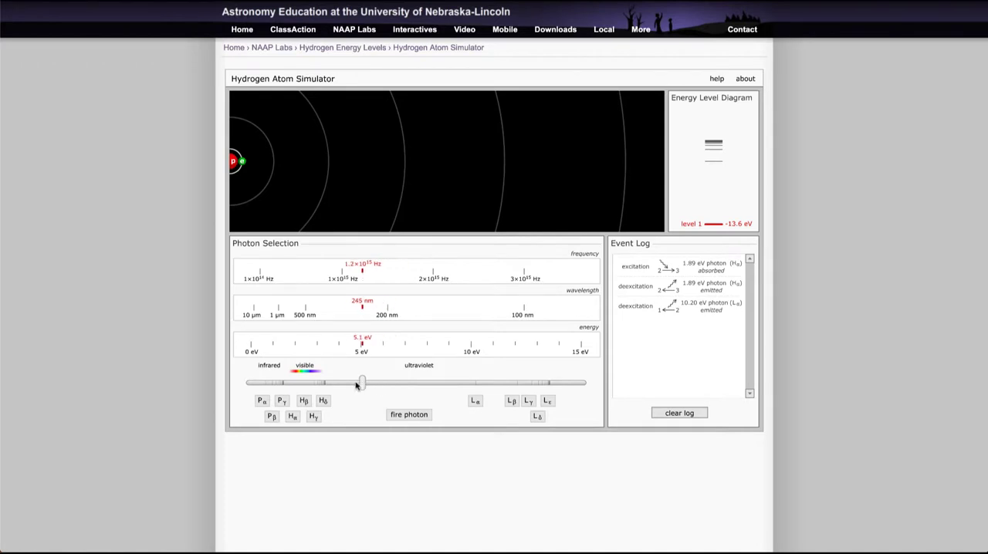
left_click_drag(358, 383, 303, 383)
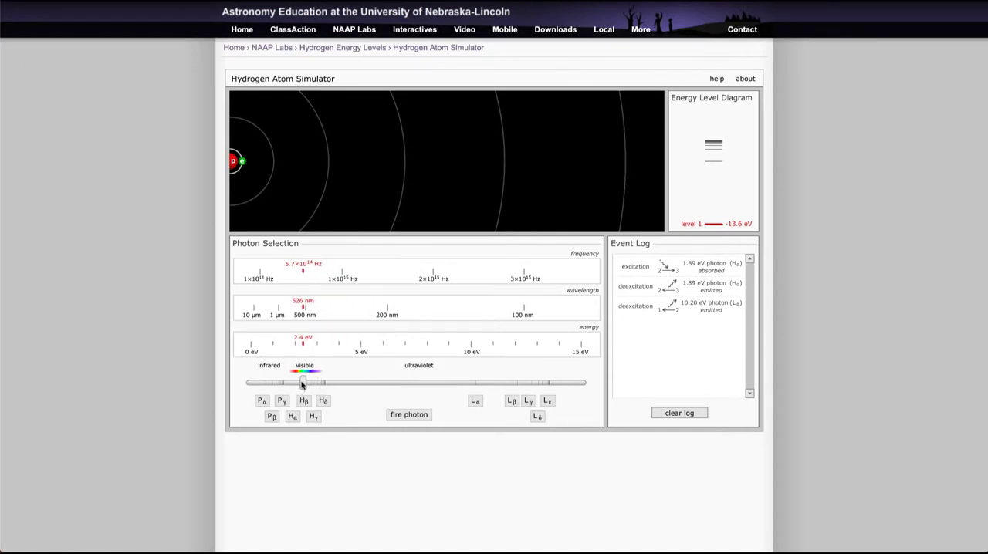
left_click_drag(304, 383, 300, 383)
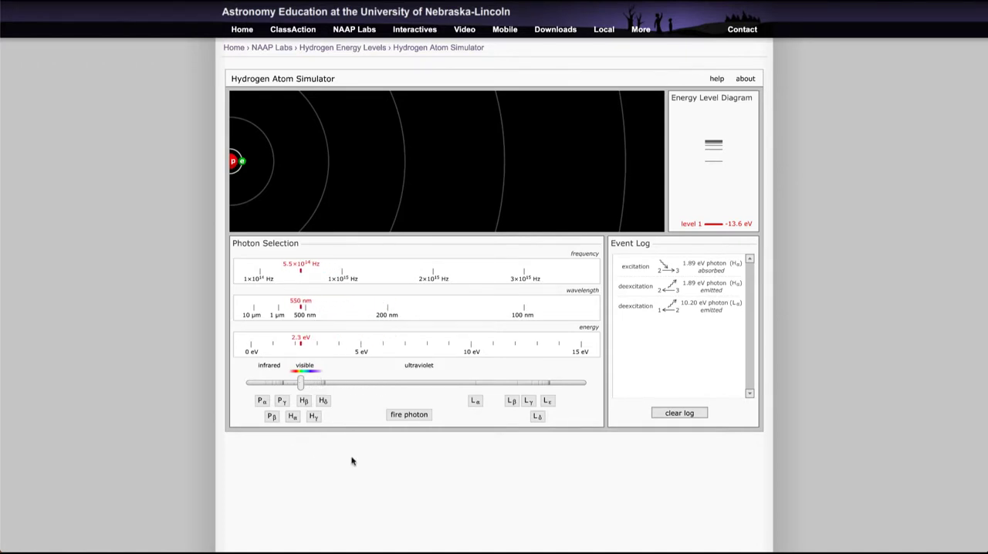
mouse_move(405, 426)
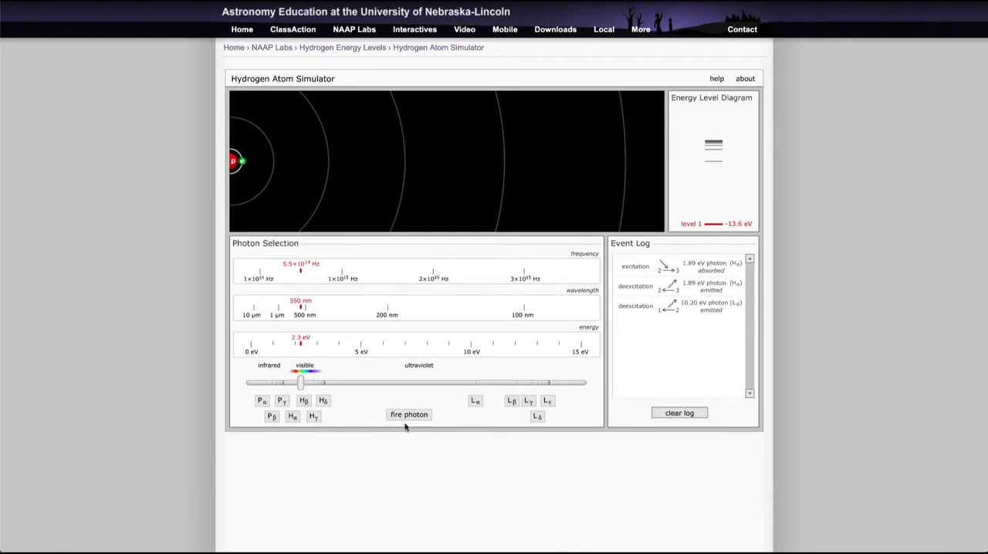
left_click(408, 414)
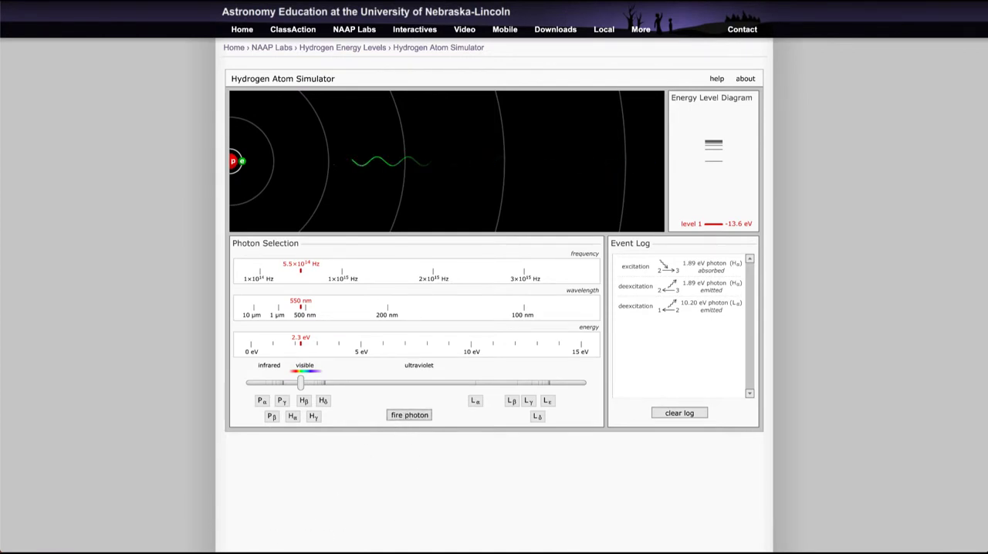
left_click(407, 414)
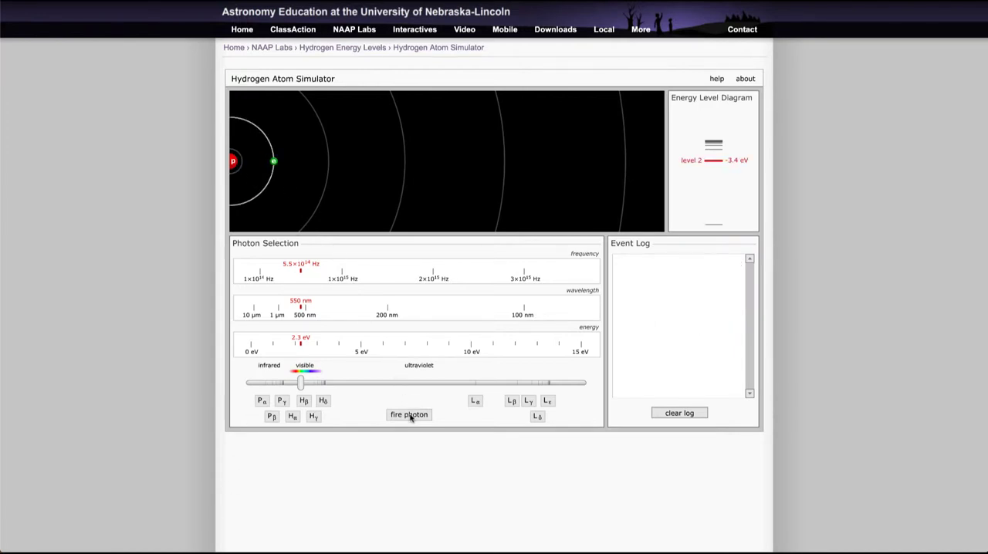
left_click(407, 414)
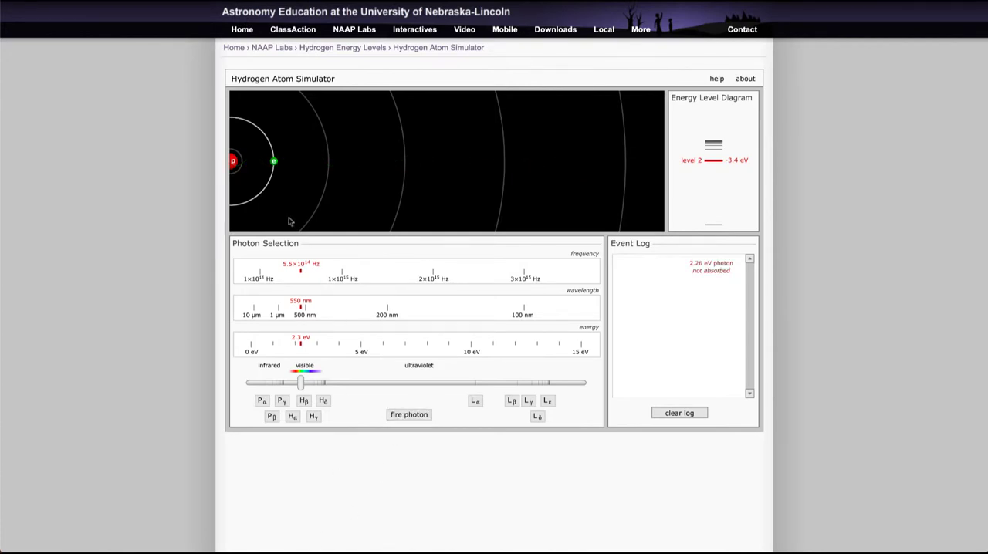
left_click(407, 414)
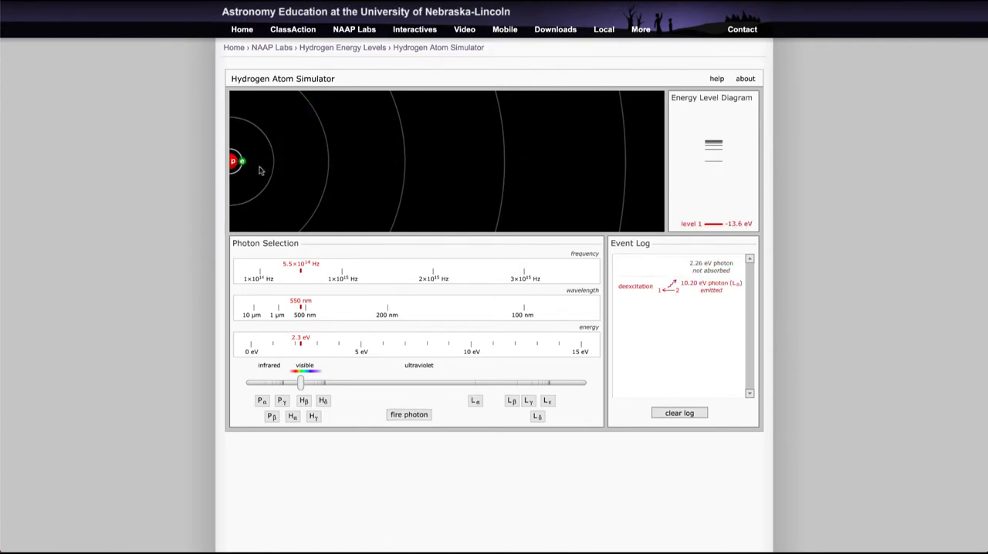
mouse_move(266, 174)
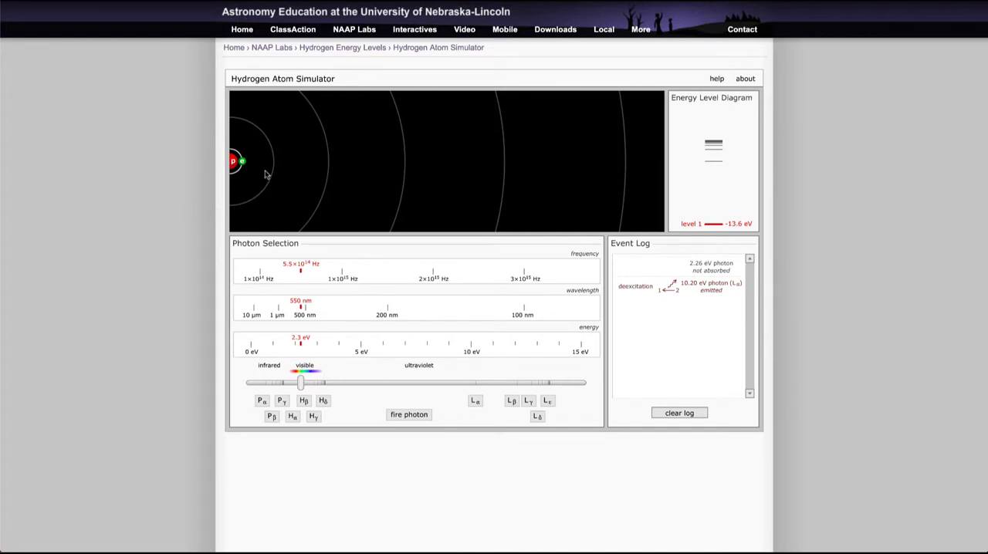
mouse_move(281, 167)
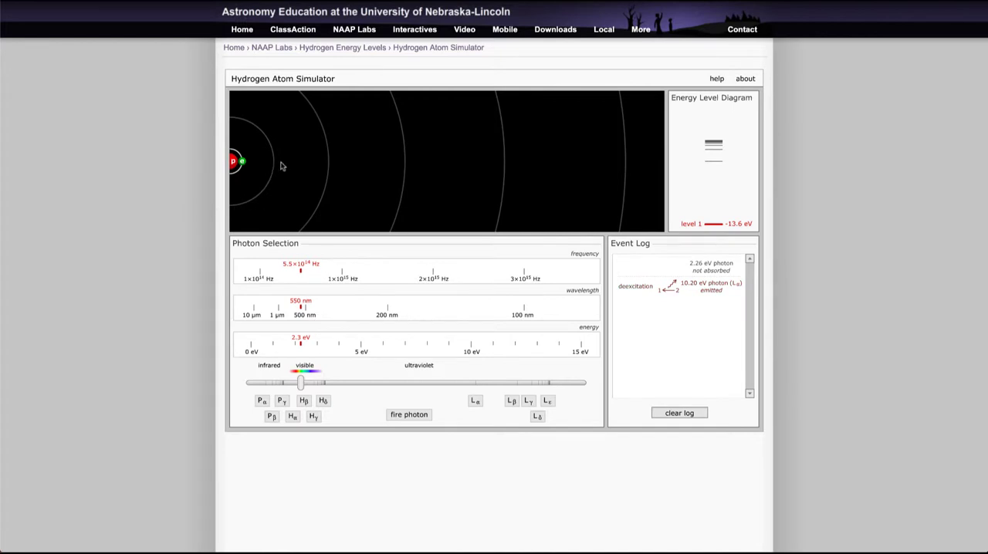
mouse_move(259, 165)
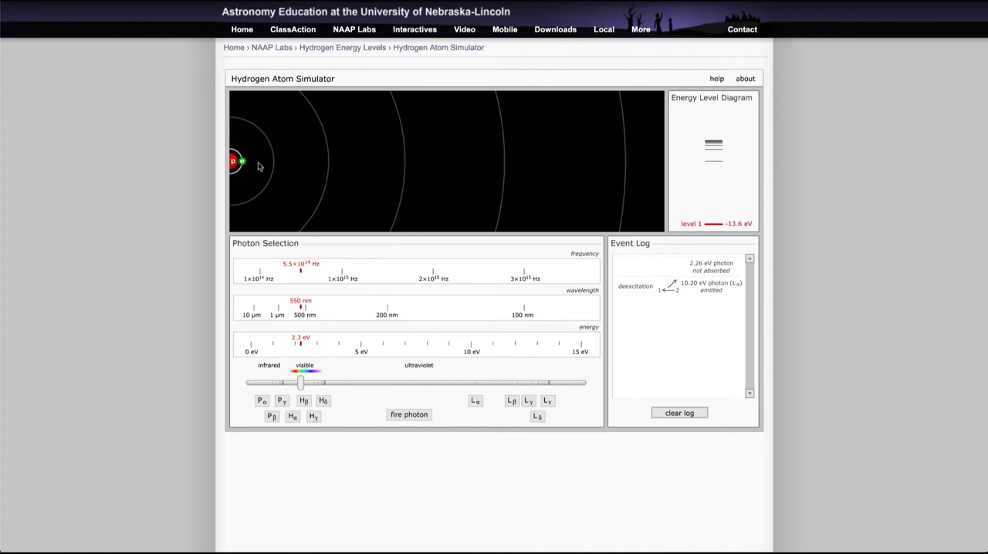
Put the electron at level 4 and ionize it with the 2.26 eV photon, then watch recombination to level 1
left_click(679, 412)
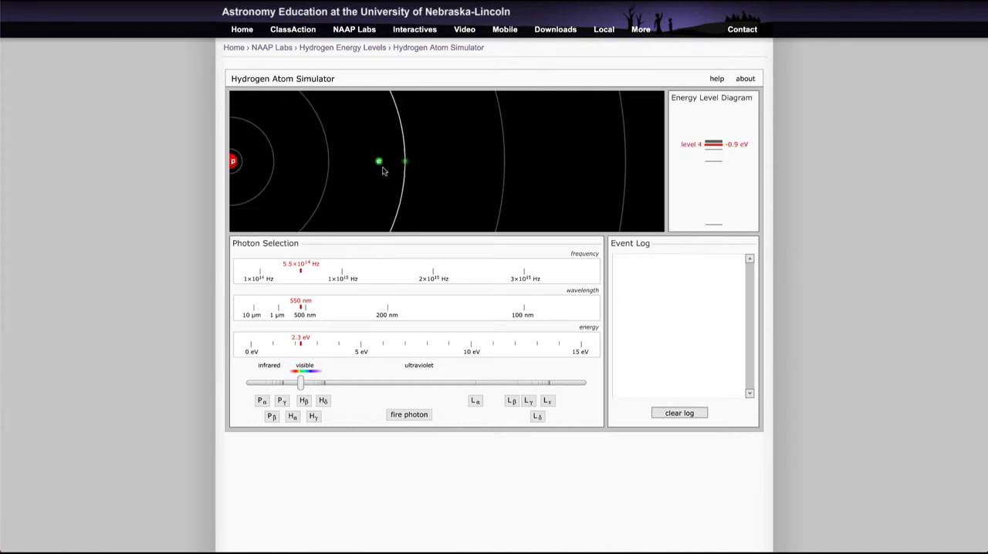
left_click(408, 414)
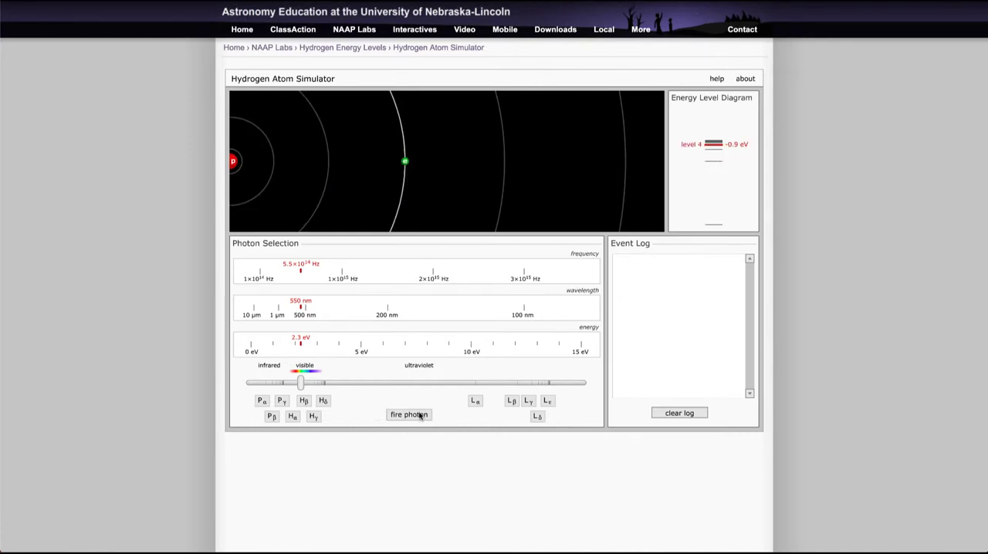
left_click(408, 414)
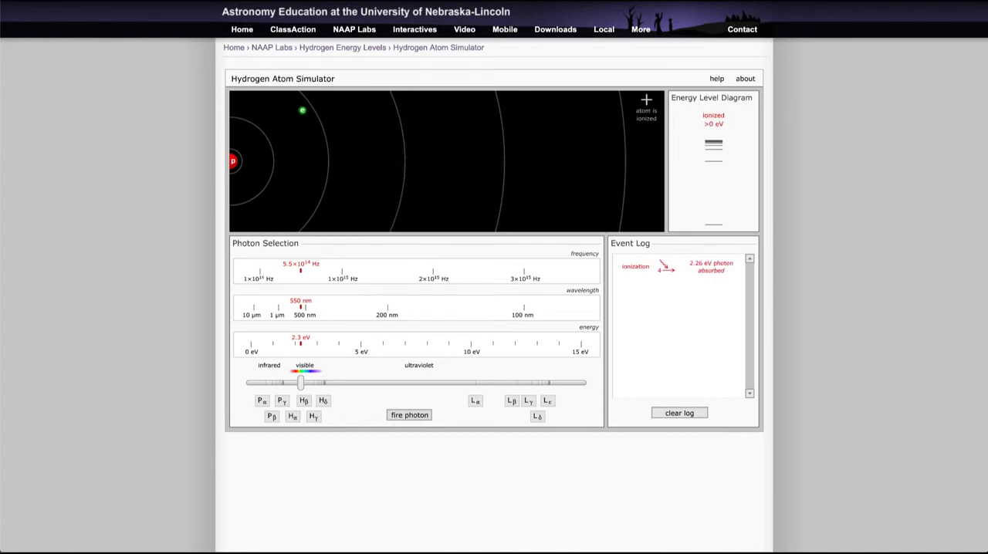
left_click(409, 414)
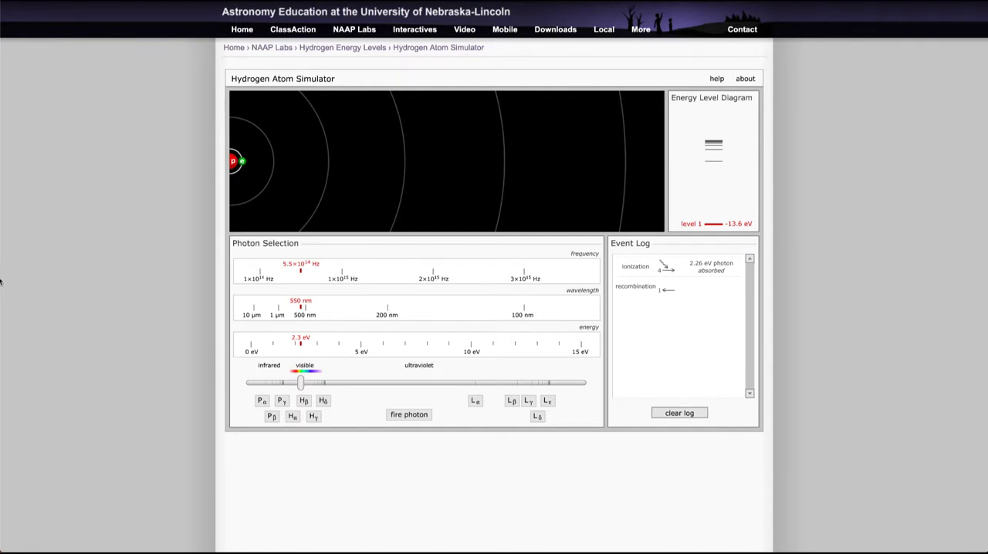
Raise the photon energy to about 14.8 eV ultraviolet and fire it, ionizing the atom before recombination and a 12.09 eV emission
left_click_drag(300, 383, 302, 382)
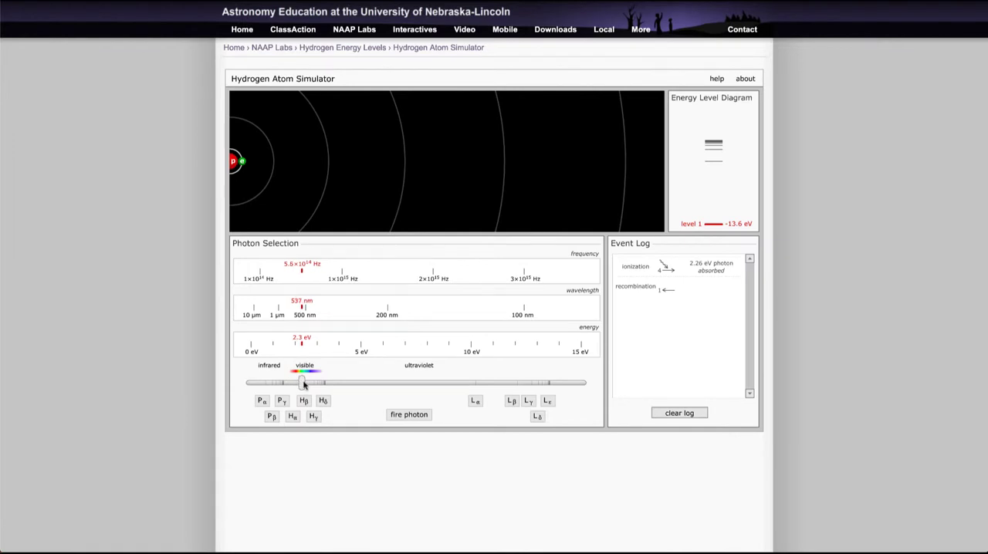
left_click_drag(301, 383, 491, 383)
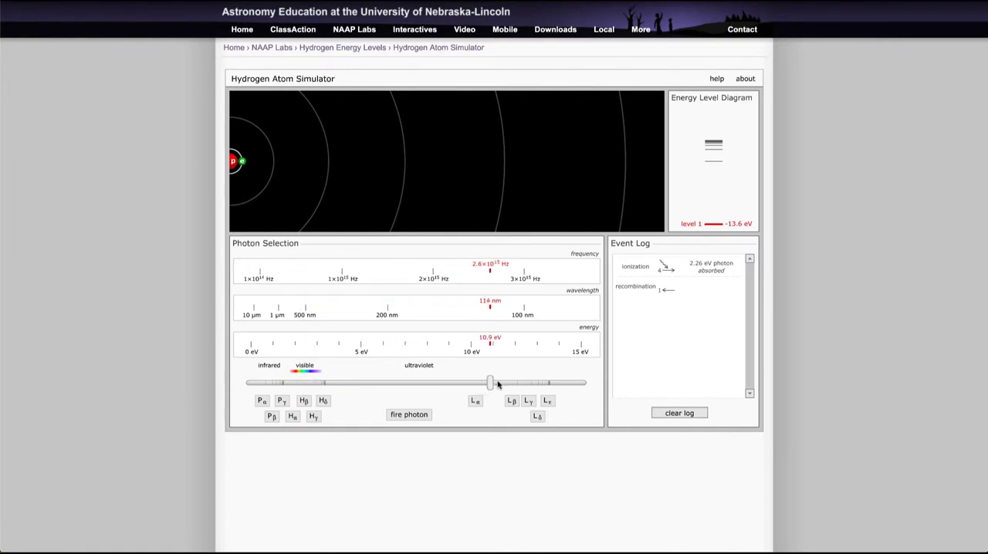
left_click_drag(491, 382, 578, 383)
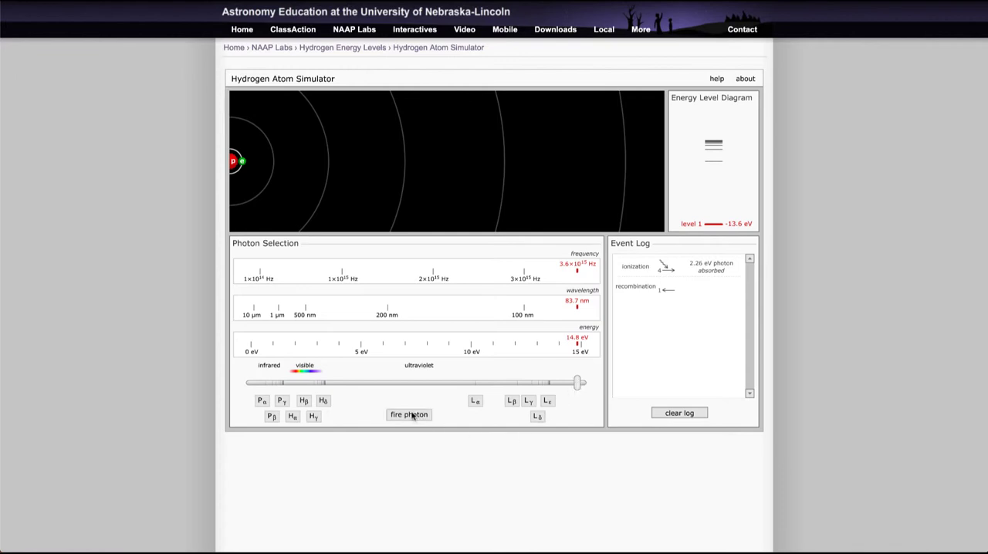
left_click(408, 414)
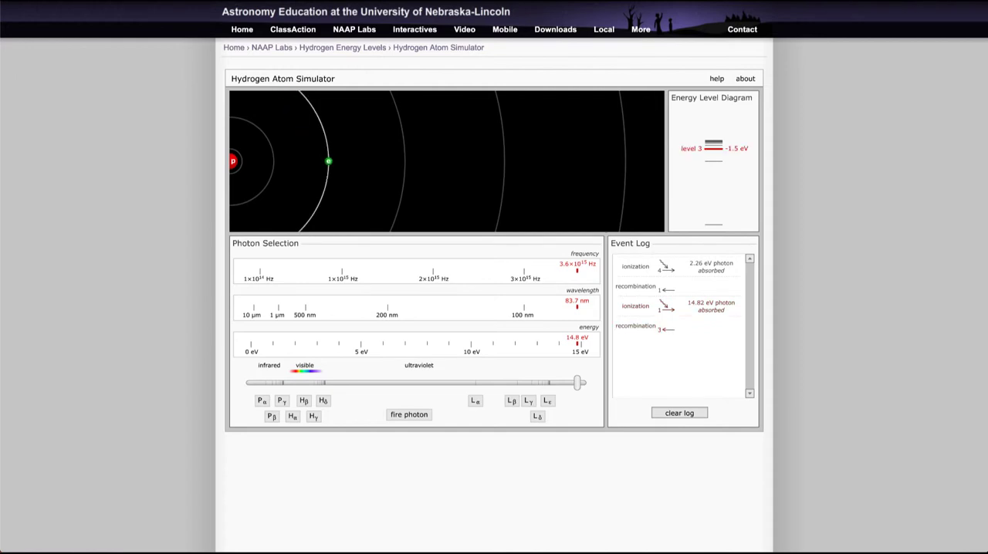
left_click(407, 413)
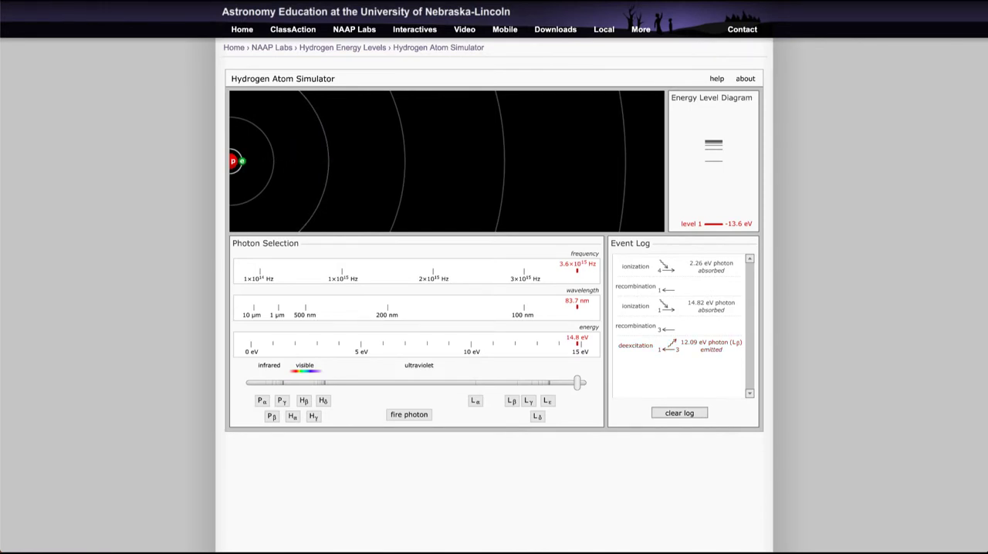
mouse_move(105, 296)
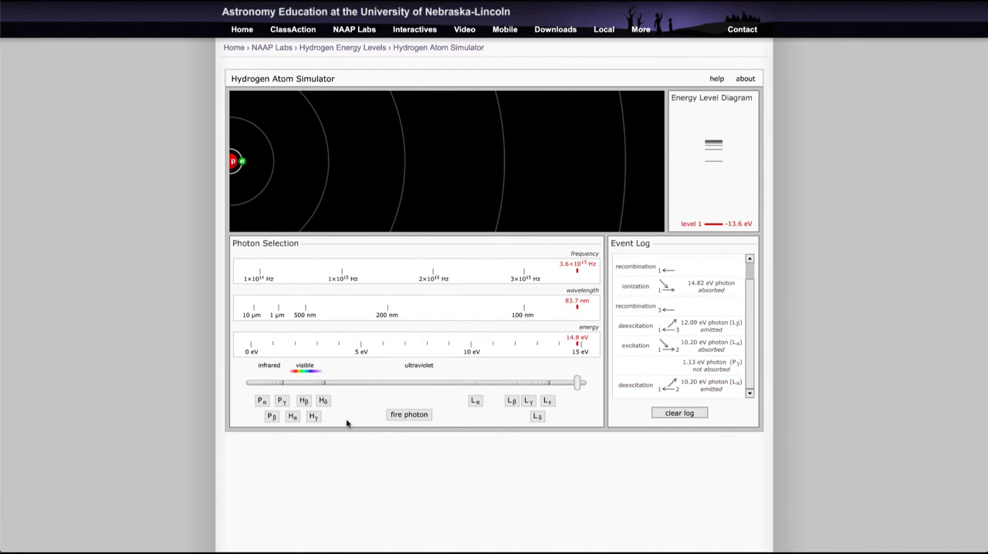
mouse_move(346, 423)
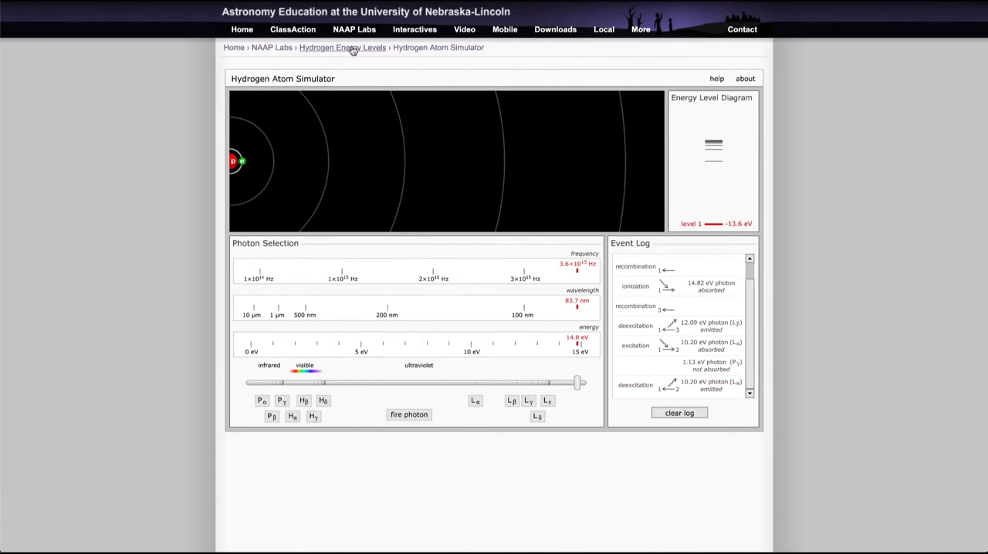
Return to the Hydrogen Energy Levels lab page and open Level Abundances with its 3000 K histogram
left_click(343, 46)
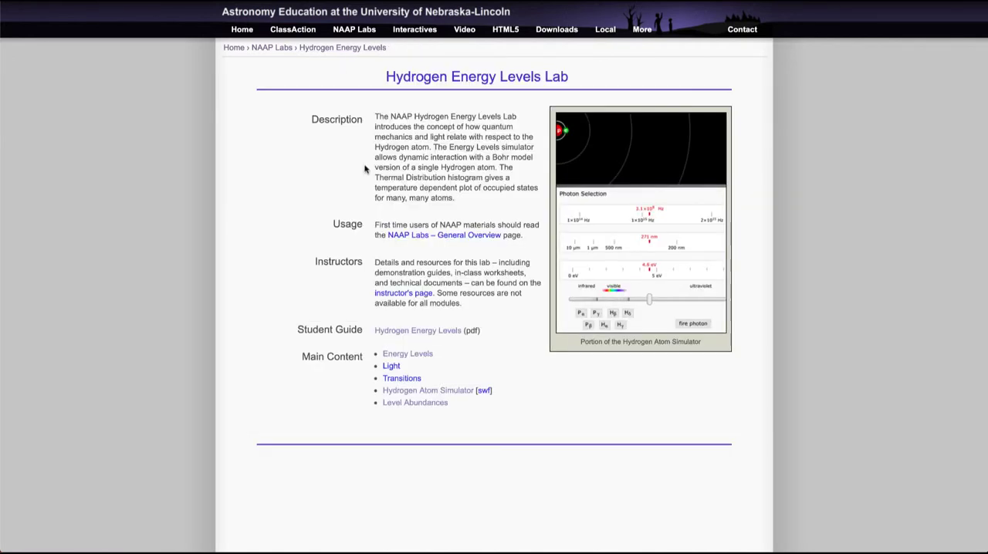
left_click(413, 401)
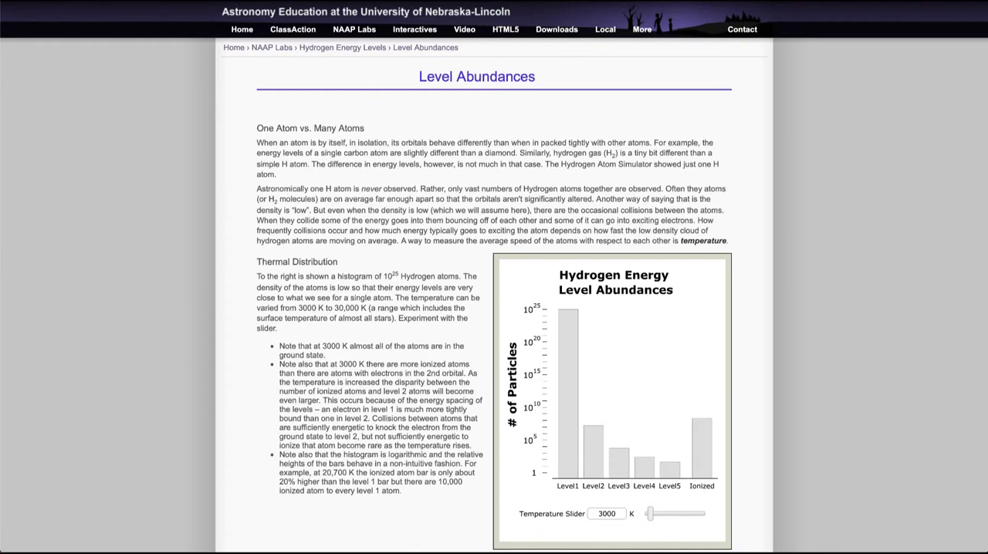
mouse_move(386, 257)
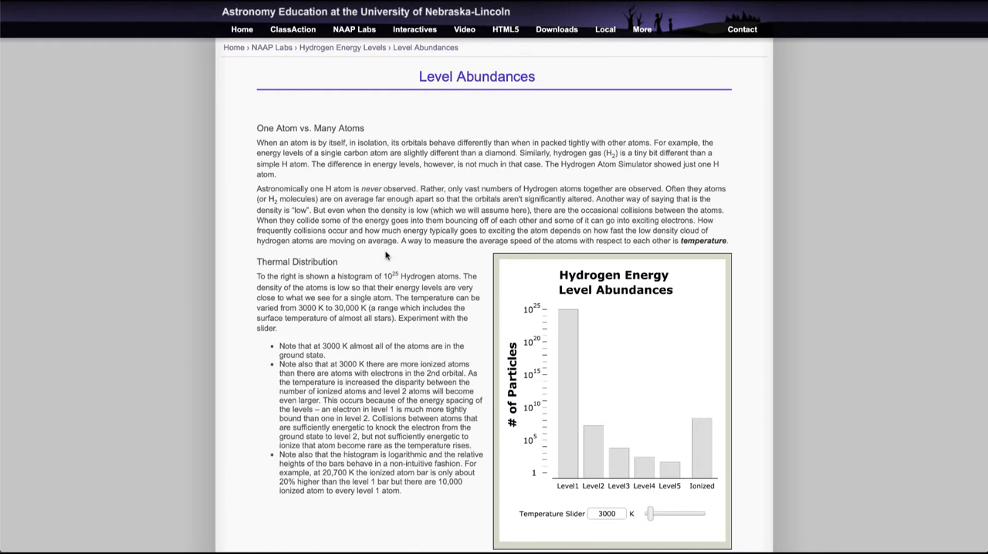
mouse_move(355, 306)
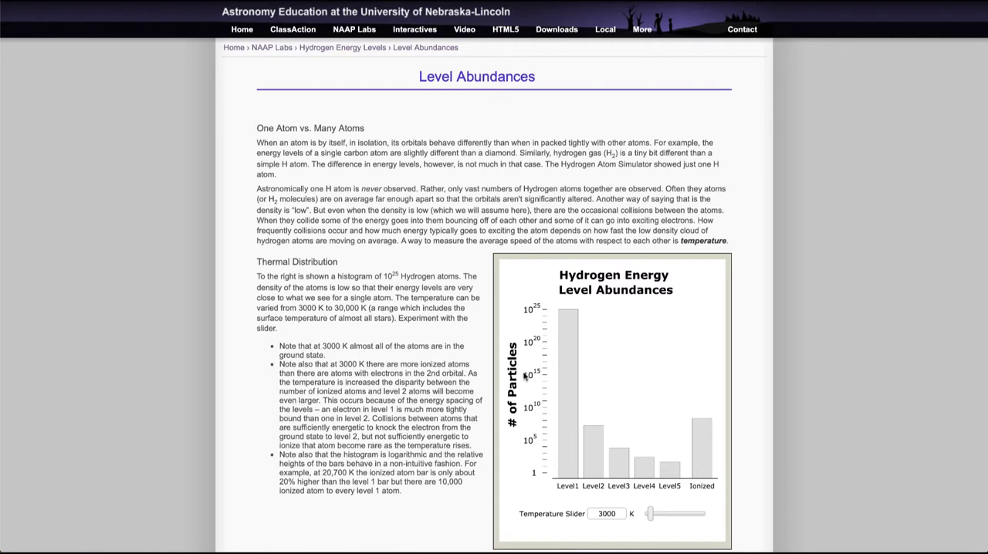
mouse_move(525, 377)
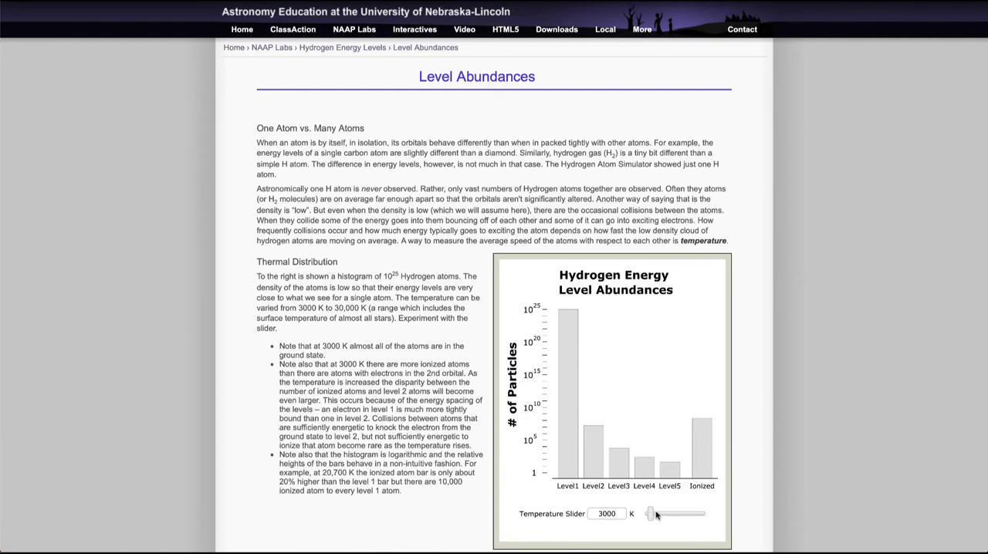
left_click_drag(652, 512, 657, 512)
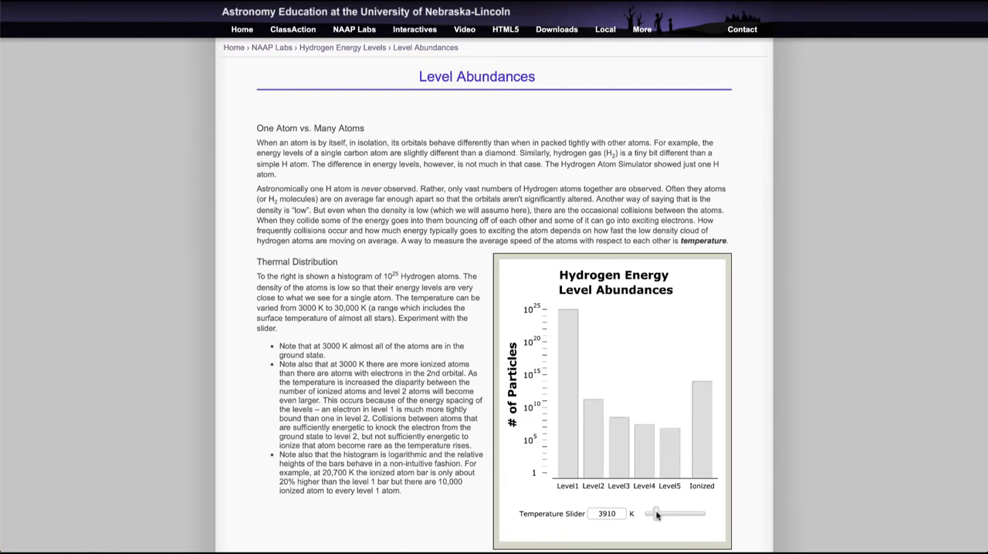
left_click_drag(654, 512, 662, 512)
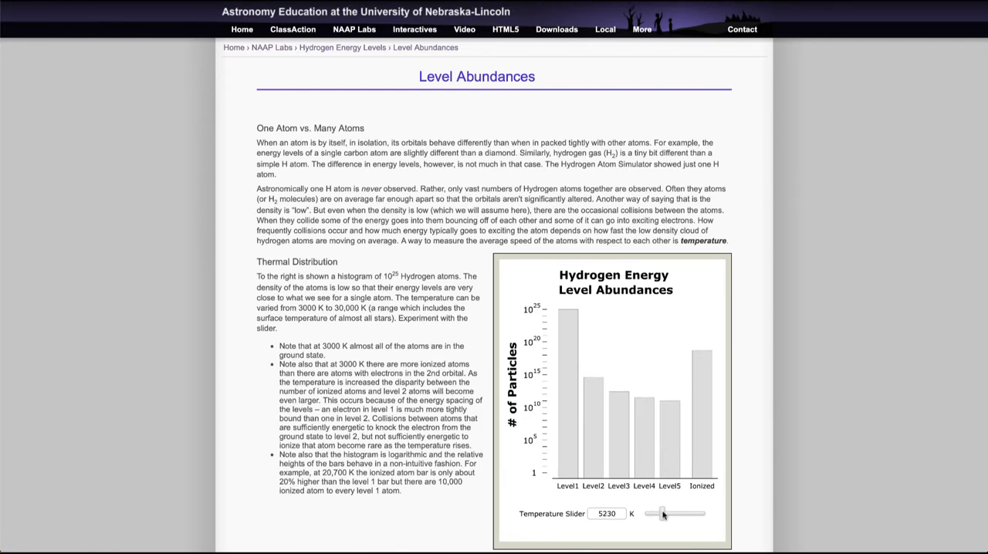
left_click_drag(660, 513, 668, 513)
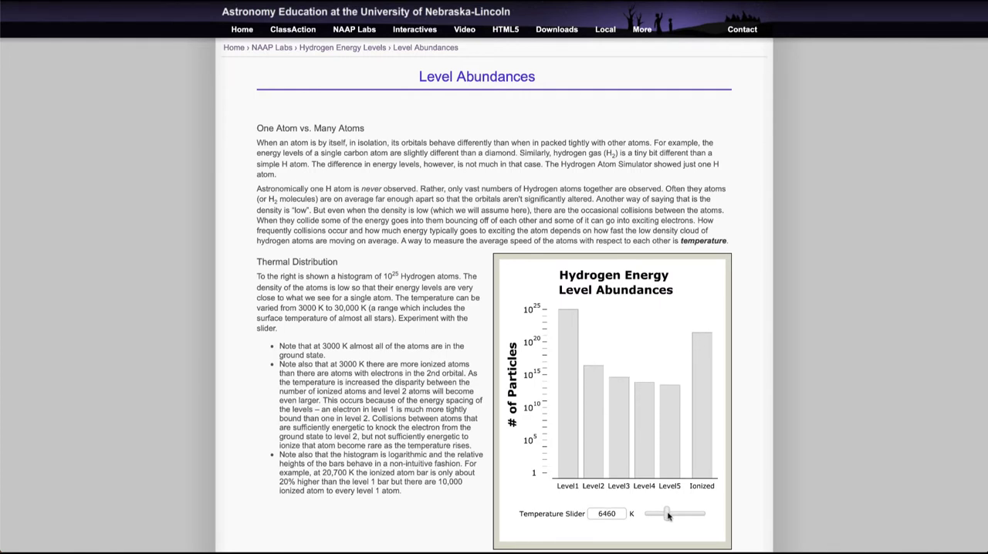
left_click_drag(667, 512, 673, 513)
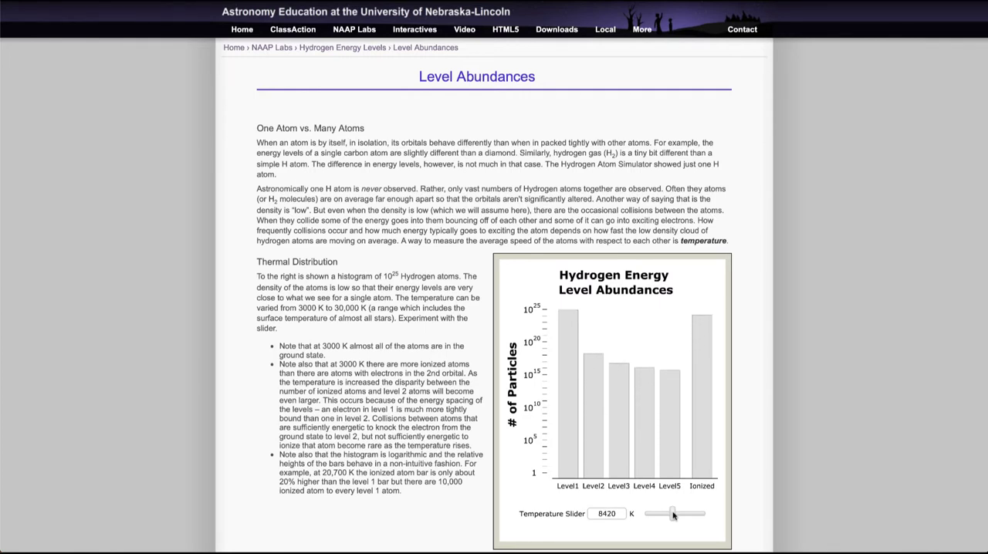
left_click_drag(671, 514, 676, 514)
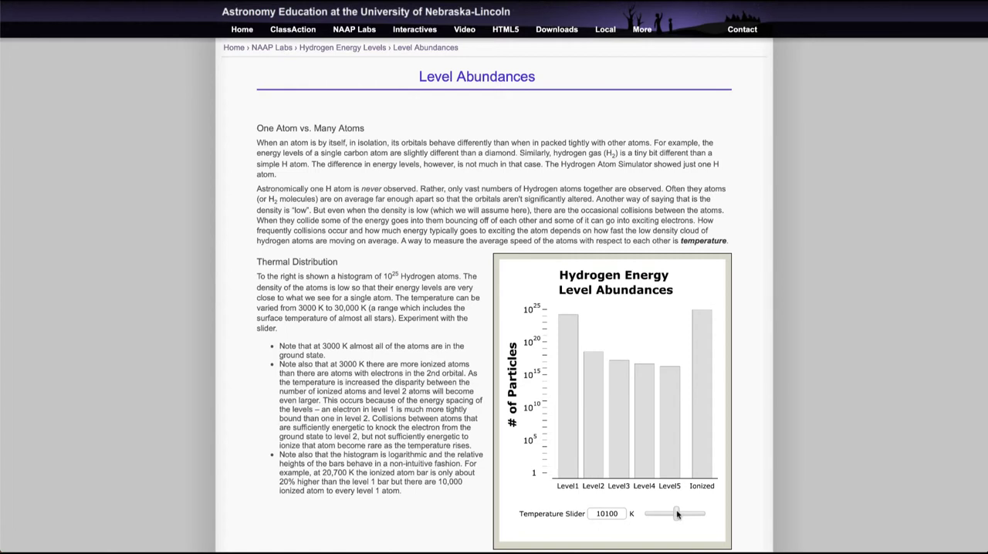
left_click_drag(676, 513, 681, 512)
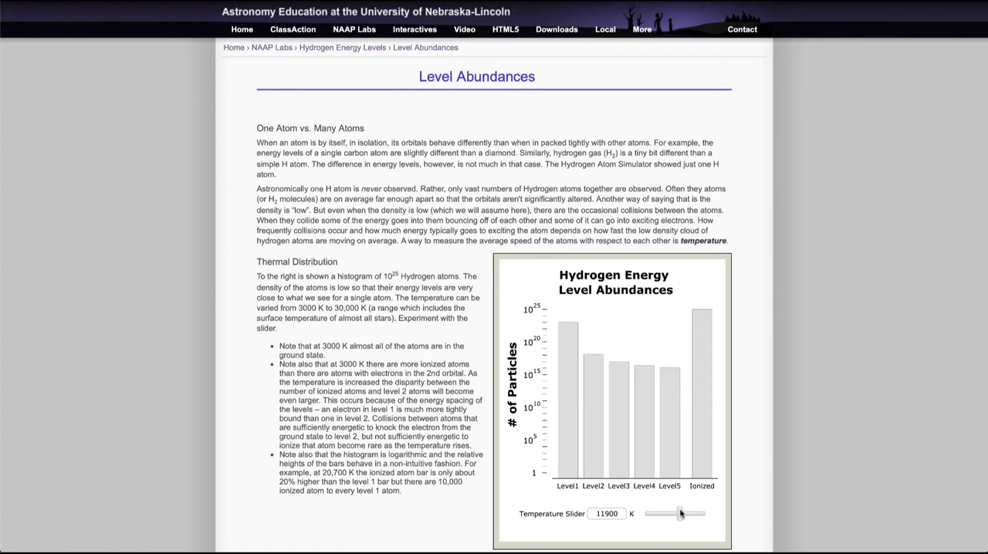
left_click_drag(679, 513, 689, 513)
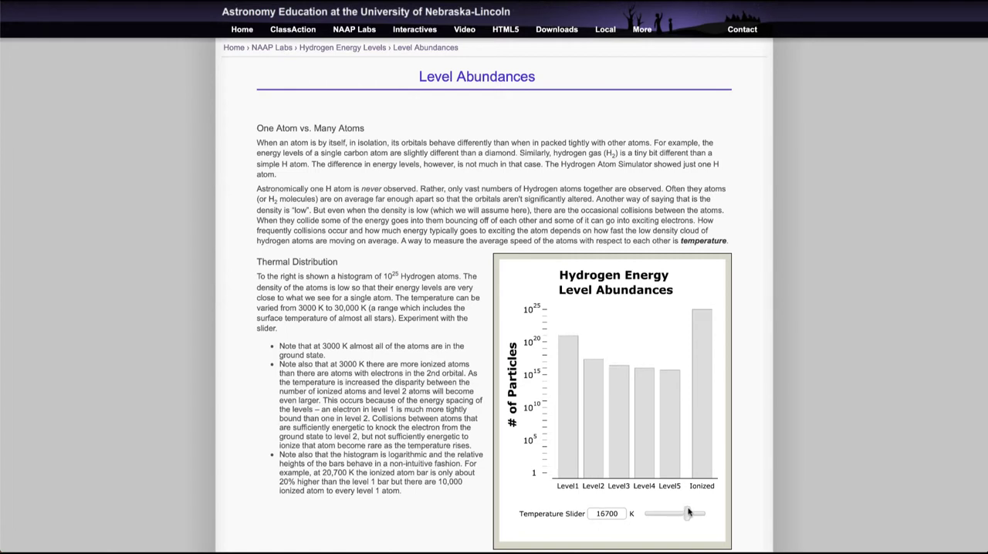
left_click_drag(687, 512, 701, 513)
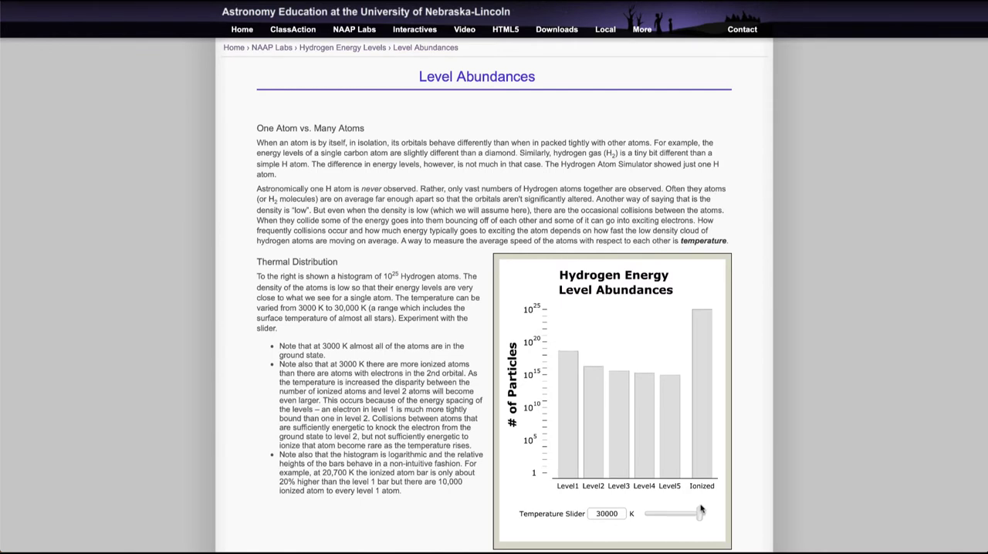
mouse_move(707, 509)
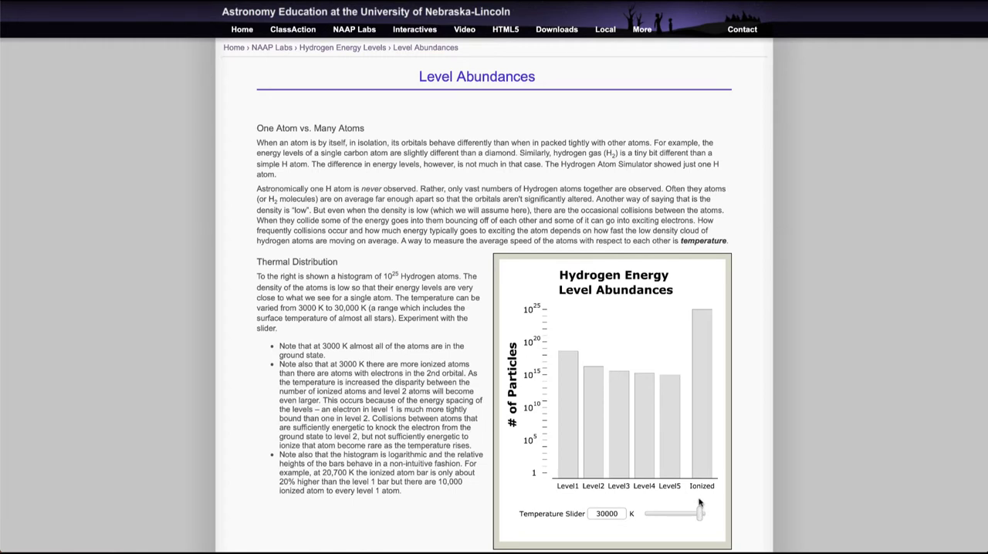
mouse_move(691, 327)
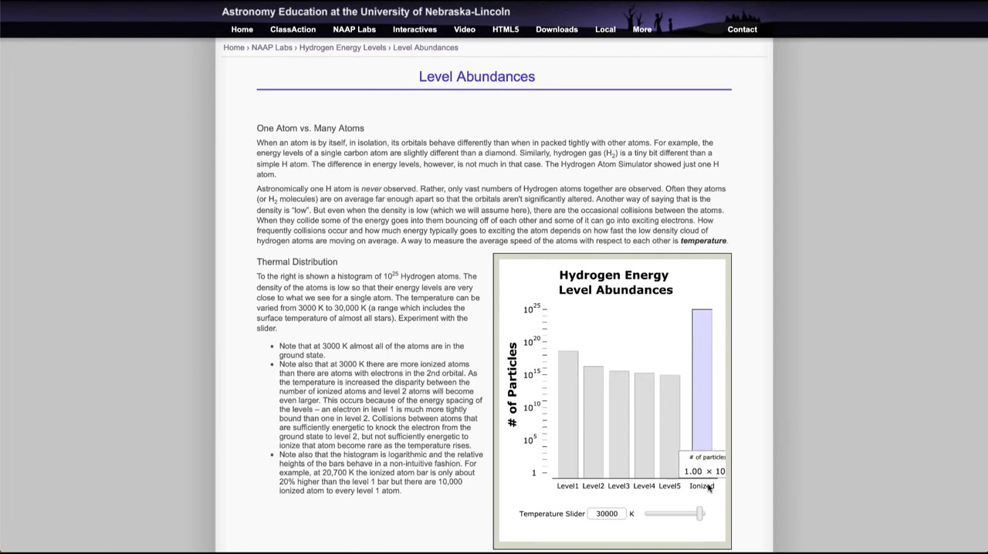
left_click_drag(698, 513, 649, 513)
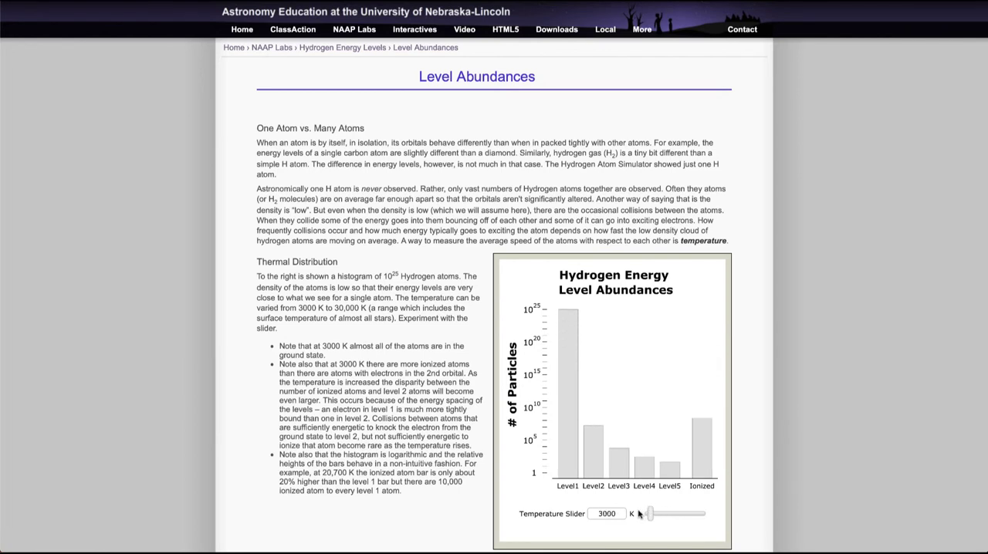
mouse_move(663, 533)
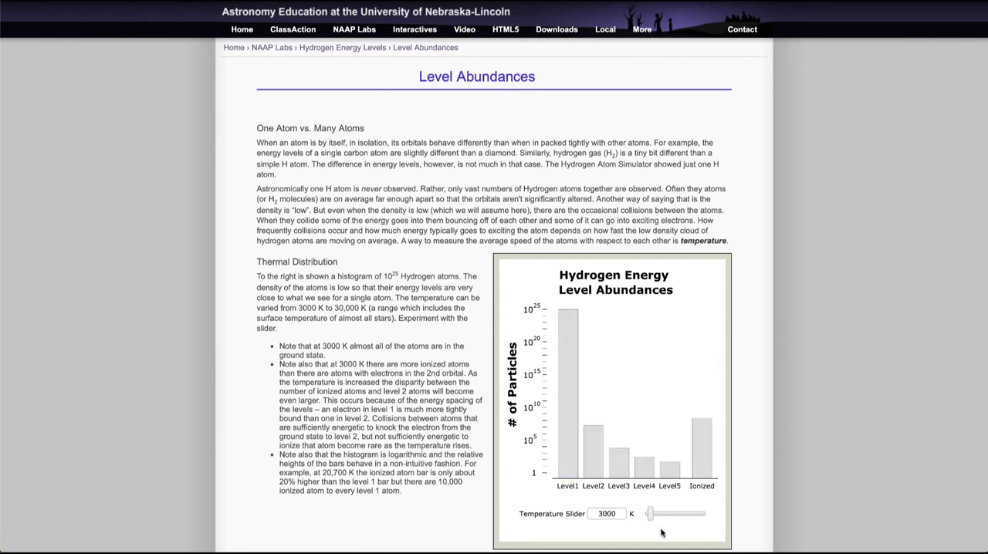
Raise the Temperature Slider through about 6460 K up to 23000 K so the ionized bar is tallest
left_click_drag(648, 513, 665, 513)
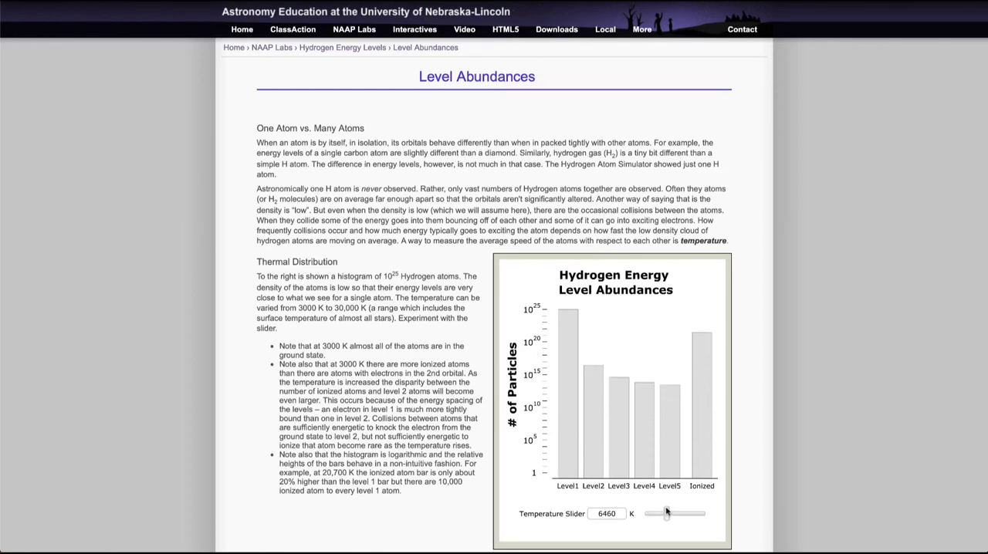
left_click_drag(667, 513, 691, 512)
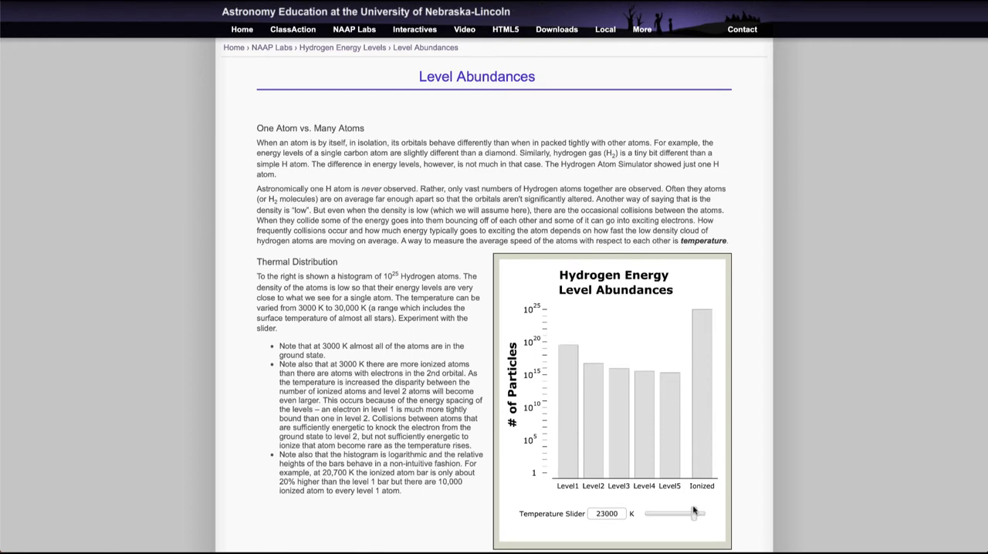
mouse_move(592, 379)
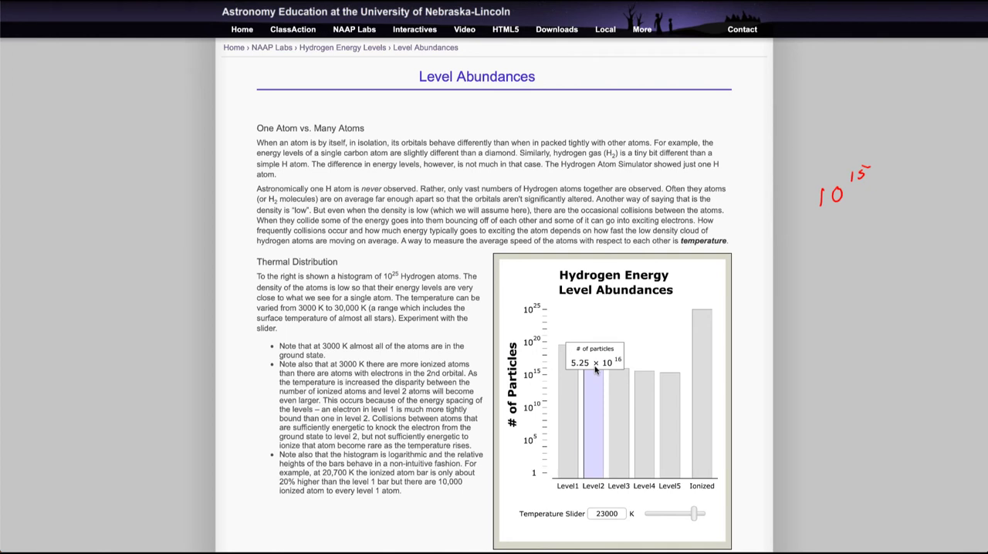
mouse_move(818, 268)
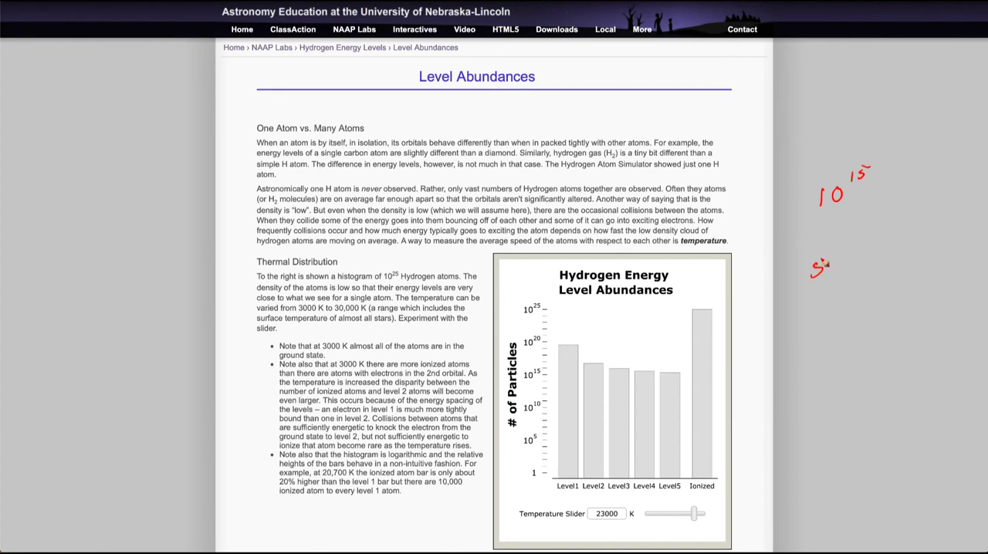
Write the level 2 count 5.25×10^16 beneath the 10^15 note on the Level Abundances page
type("5.25x10^16")
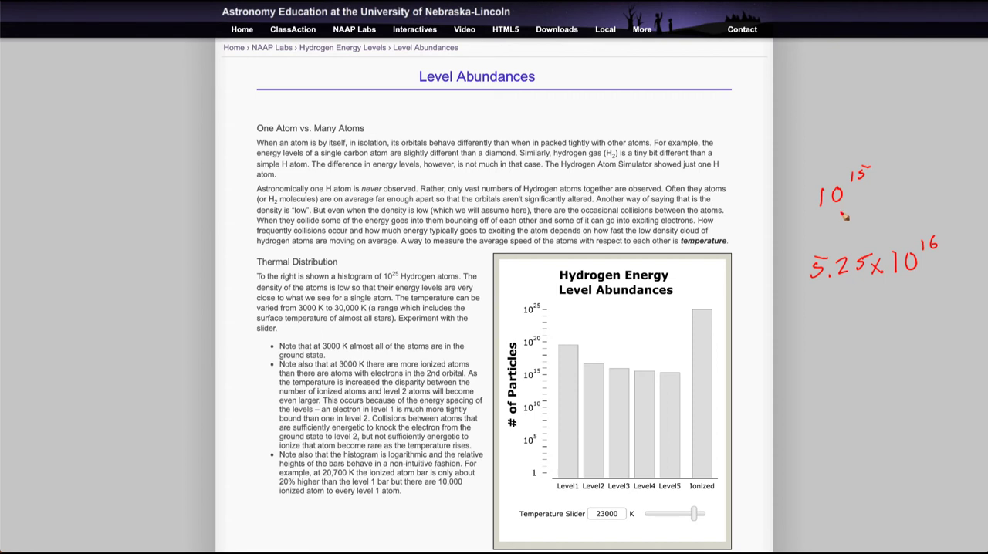
mouse_move(932, 259)
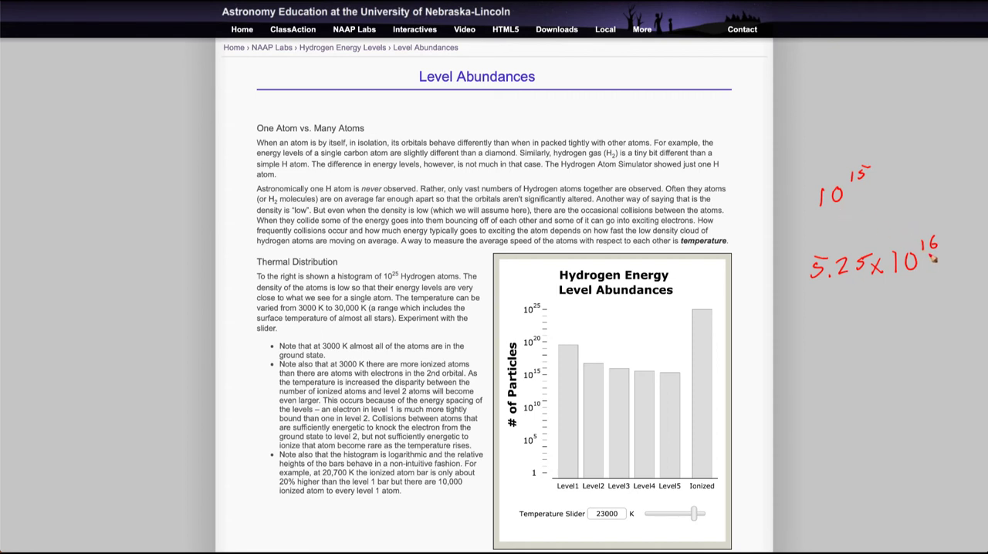